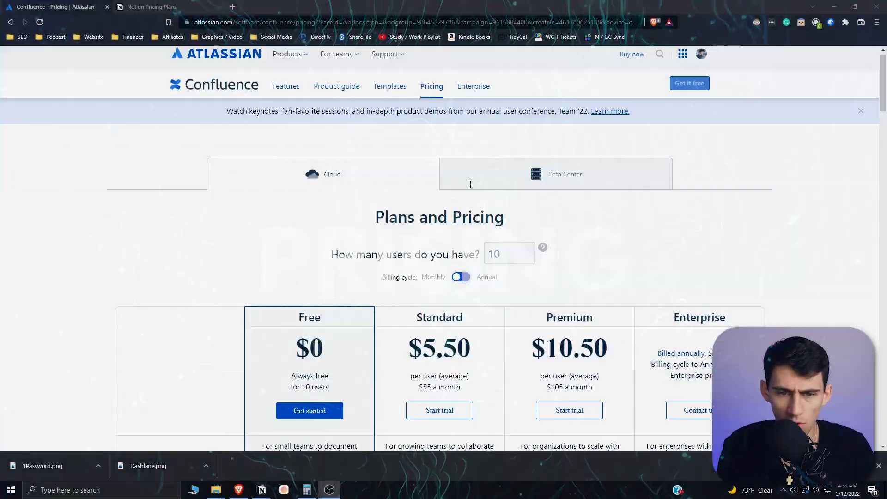
Step: Review the Confluence Free, Standard, Premium and Enterprise pricing plans
{"action": "scroll", "scroll_direction": "down", "scroll_amount": 3}
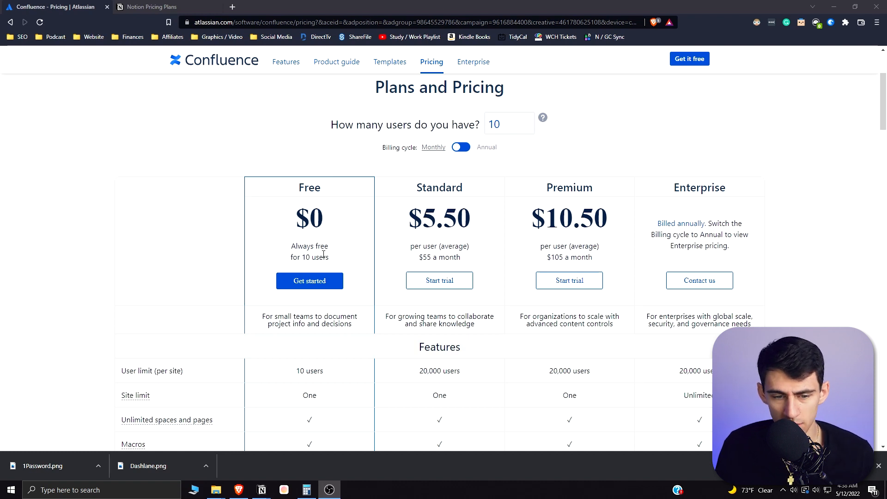
{"action": "scroll", "scroll_direction": "down", "scroll_amount": 3}
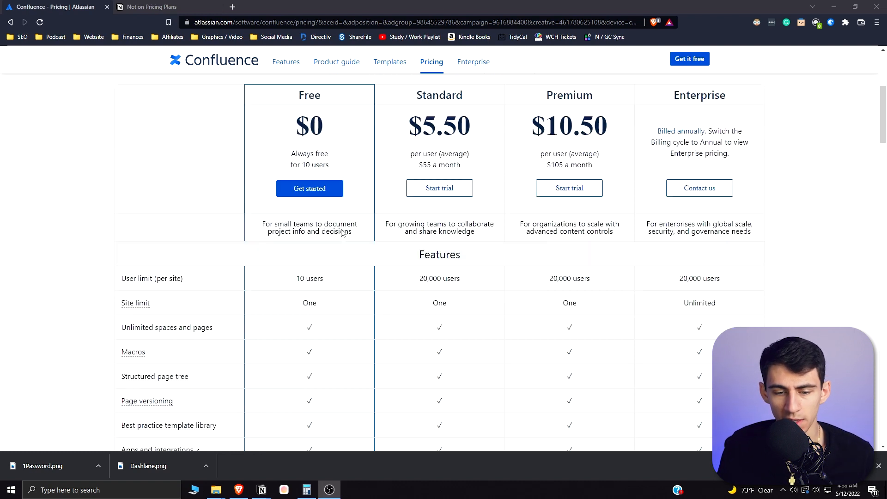
{"action": "scroll", "scroll_direction": "down", "scroll_amount": 3}
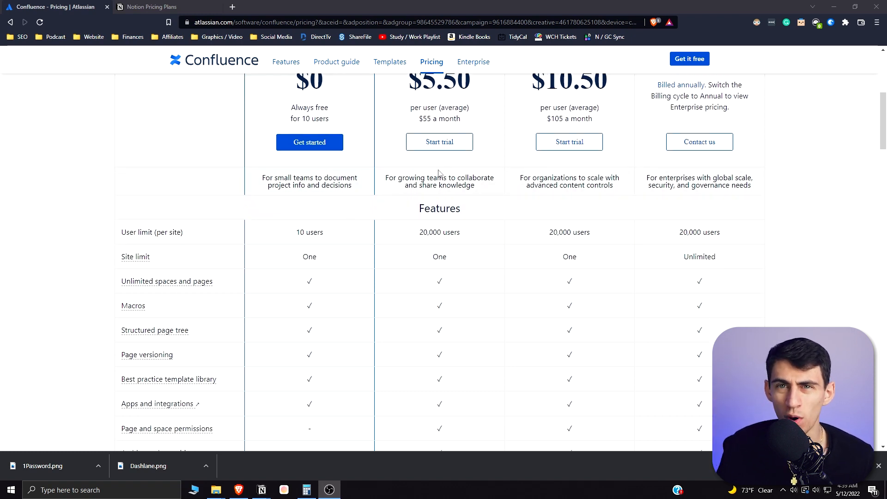
{"action": "mouse_move", "coordinate": [369, 216]}
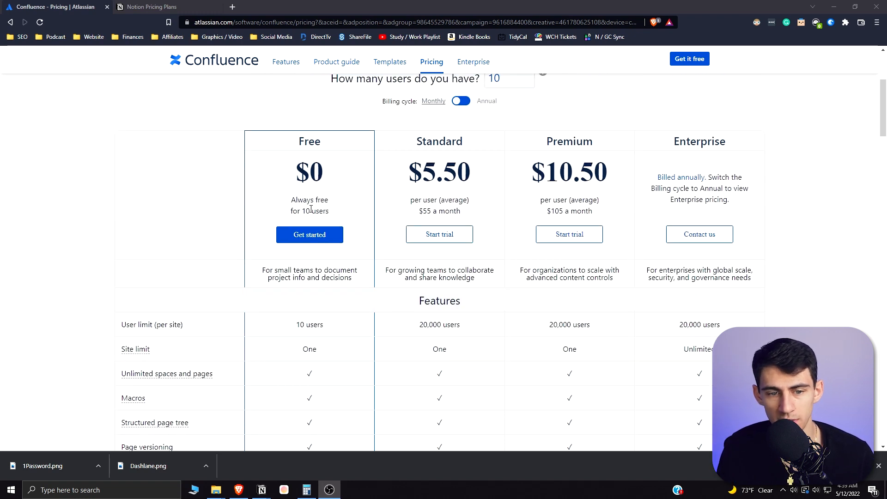
{"action": "scroll", "scroll_direction": "down", "scroll_amount": 3}
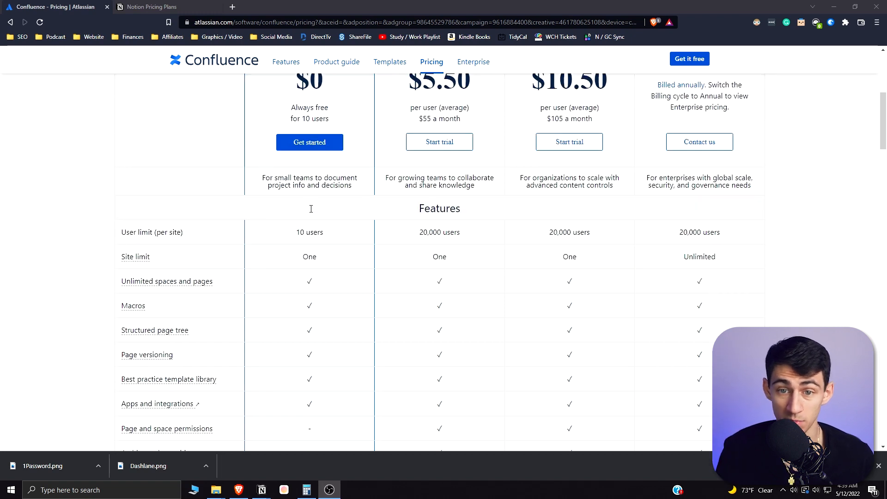
{"action": "scroll", "scroll_direction": "down", "scroll_amount": 3}
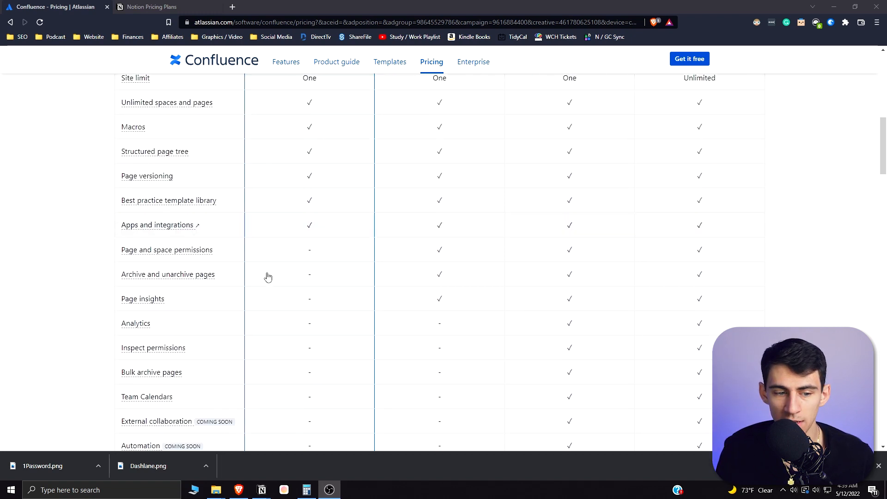
{"action": "scroll", "scroll_direction": "down", "scroll_amount": 3}
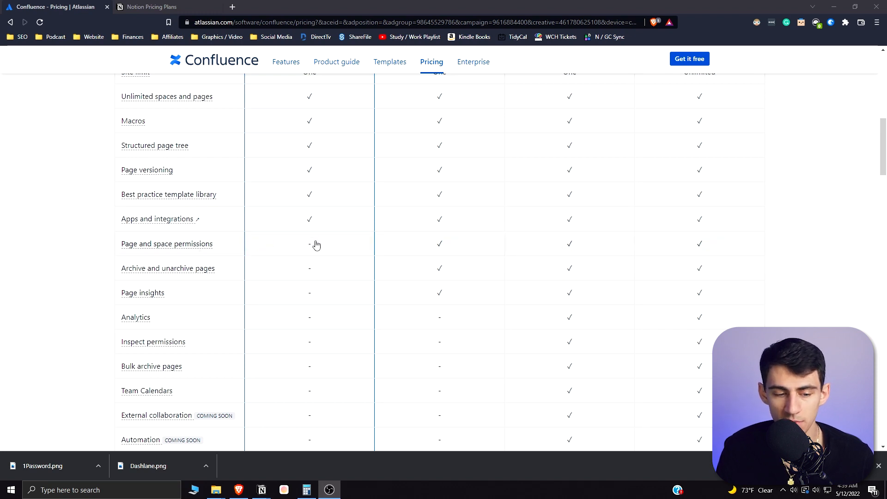
{"action": "scroll", "scroll_direction": "down", "scroll_amount": 3}
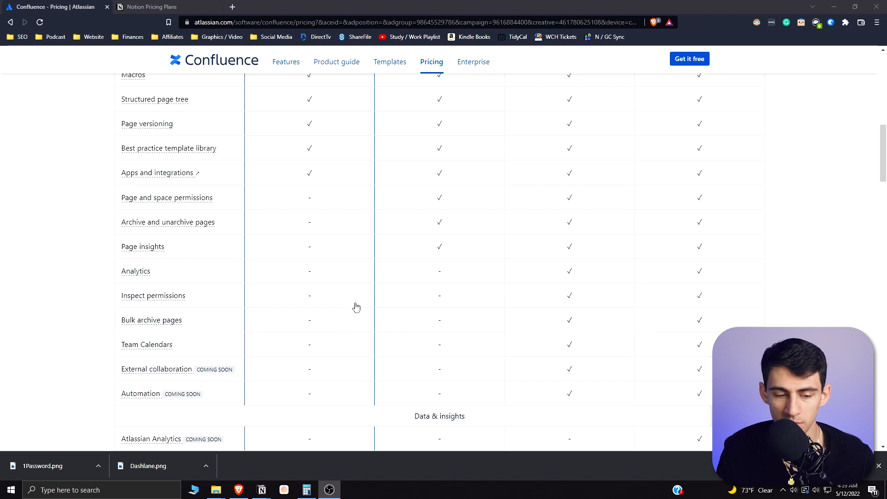
{"action": "scroll", "scroll_direction": "up", "scroll_amount": 3}
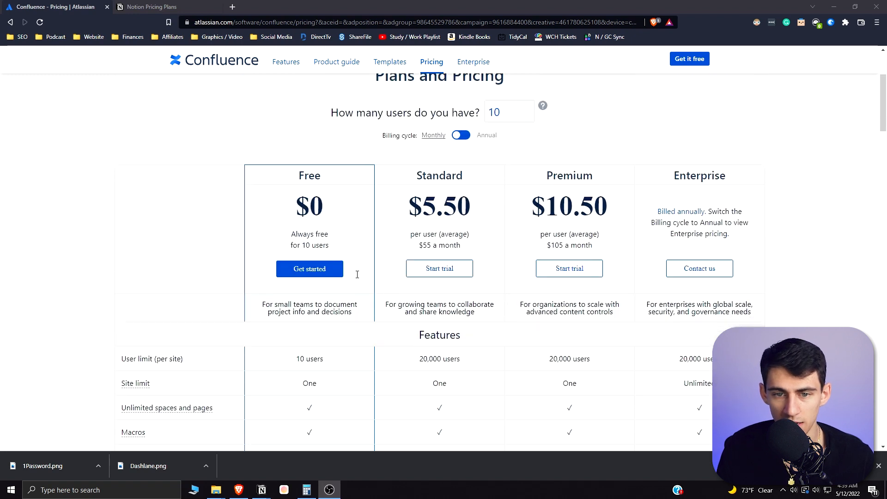
Step: Go through the plans' feature comparison table, then switch to the Notion pricing page
{"action": "scroll", "scroll_direction": "down", "scroll_amount": 3}
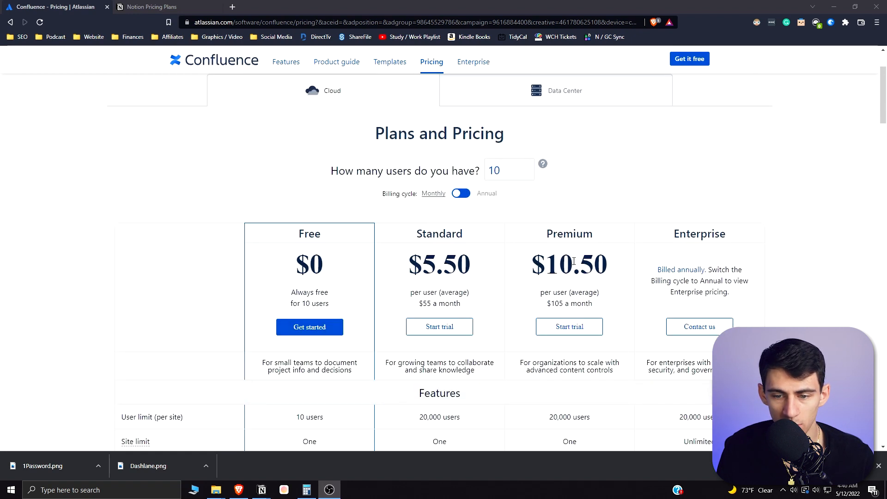
{"action": "scroll", "scroll_direction": "down", "scroll_amount": 3}
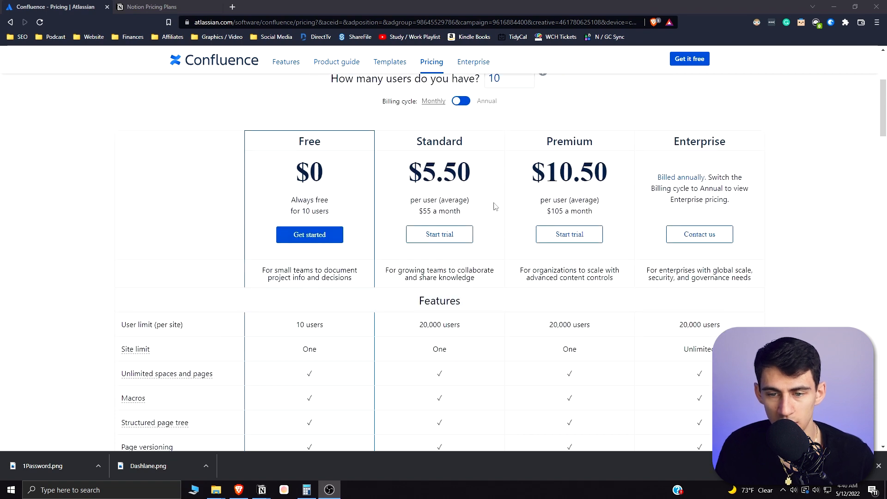
{"action": "mouse_move", "coordinate": [447, 211]}
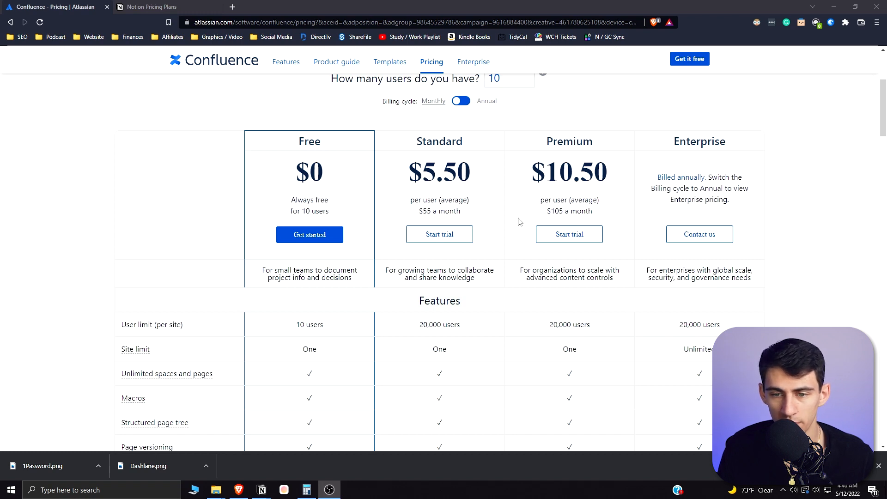
{"action": "scroll", "scroll_direction": "down", "scroll_amount": 3}
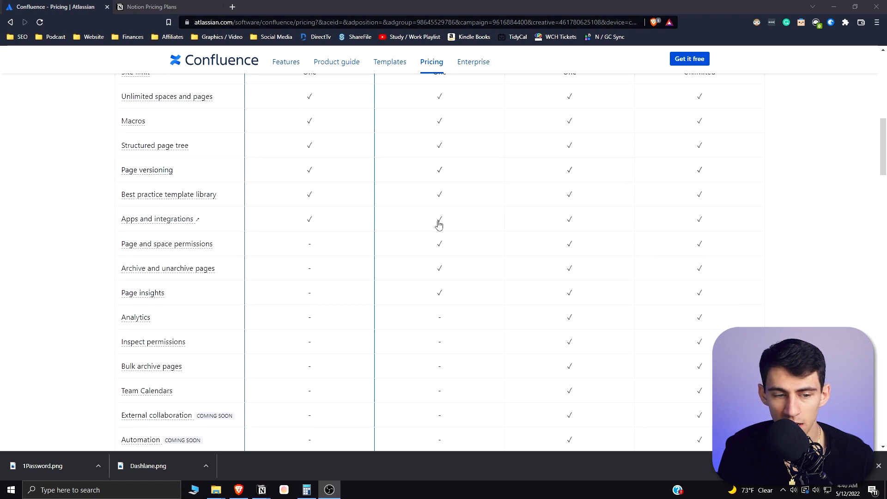
{"action": "scroll", "scroll_direction": "down", "scroll_amount": 3}
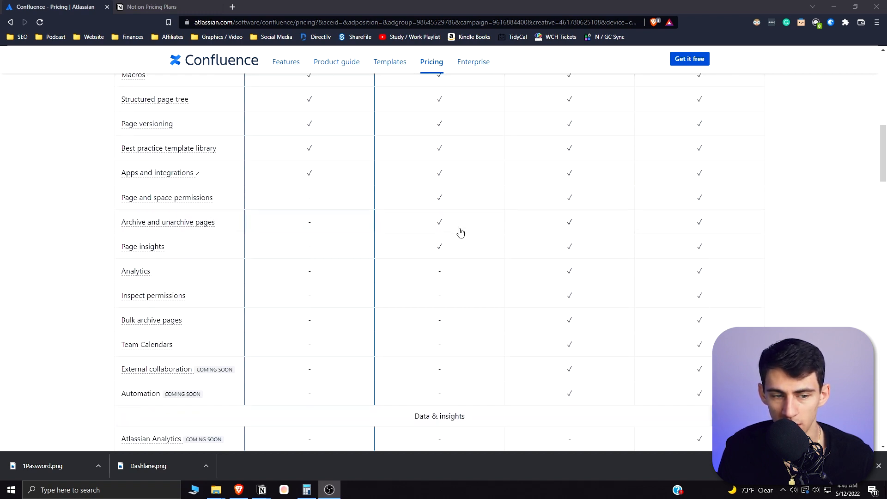
{"action": "mouse_move", "coordinate": [568, 205]}
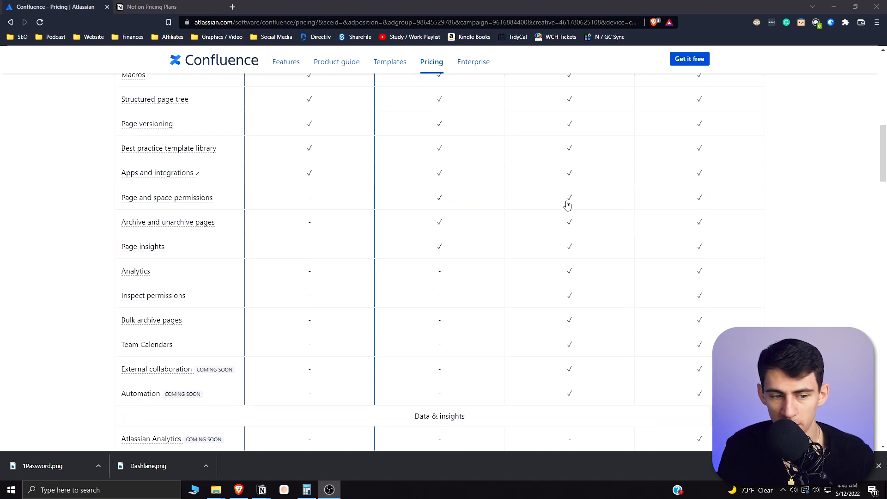
{"action": "mouse_move", "coordinate": [561, 325]}
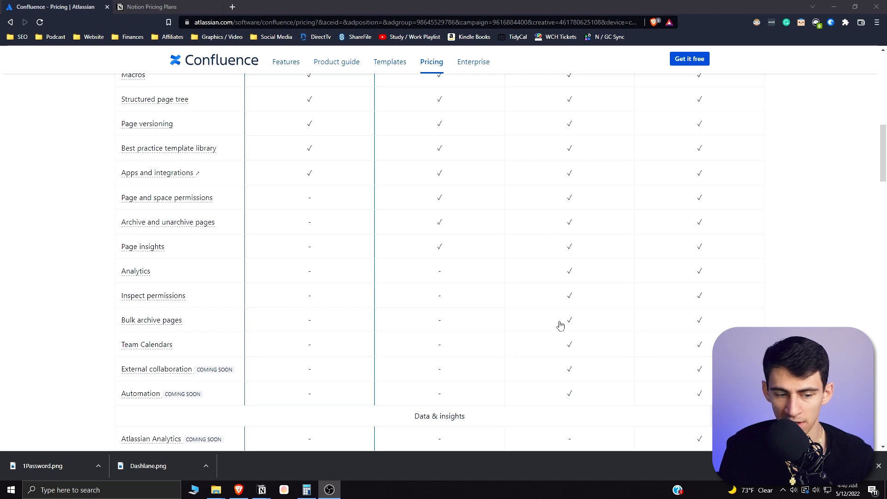
{"action": "scroll", "scroll_direction": "down", "scroll_amount": 3}
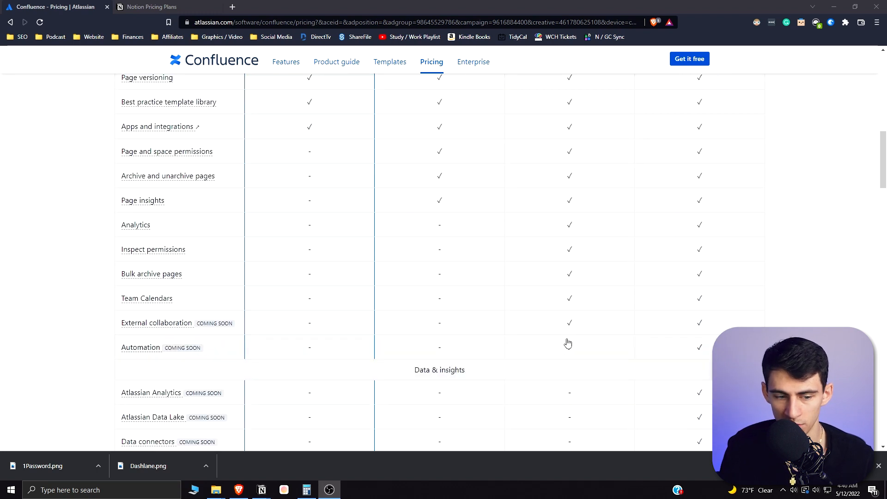
{"action": "left_click", "coordinate": [150, 7]}
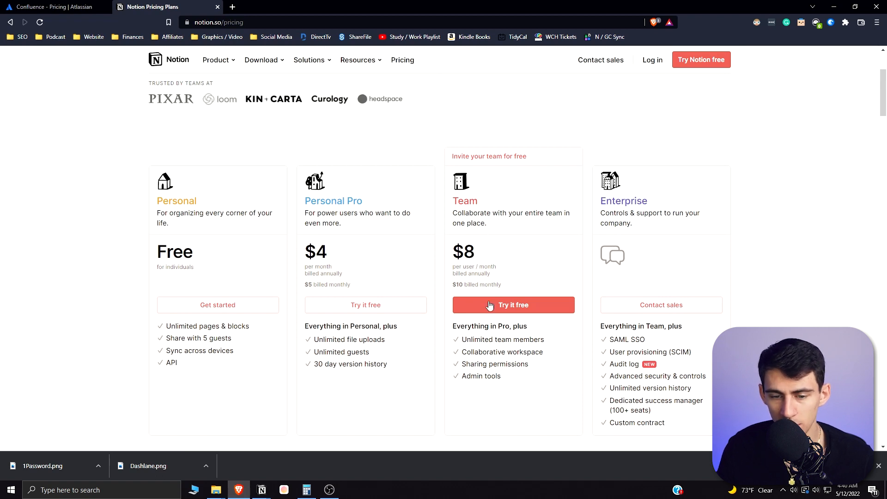
{"action": "mouse_move", "coordinate": [503, 334]}
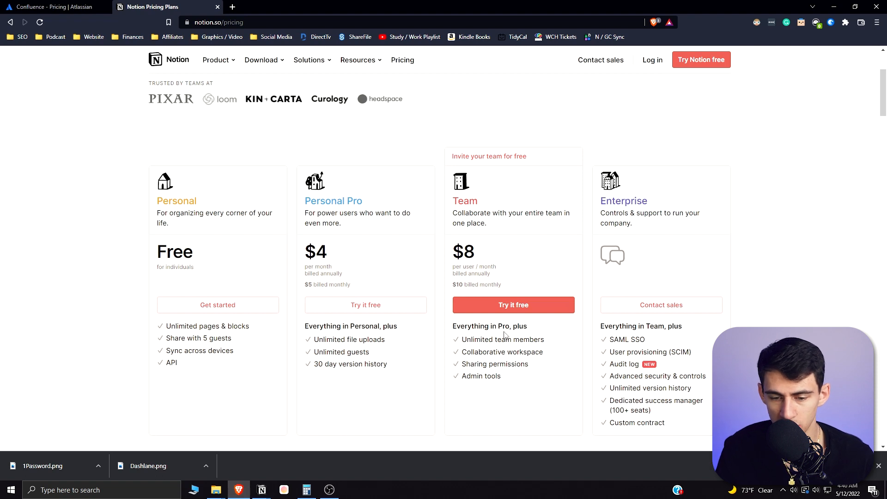
{"action": "mouse_move", "coordinate": [262, 120]}
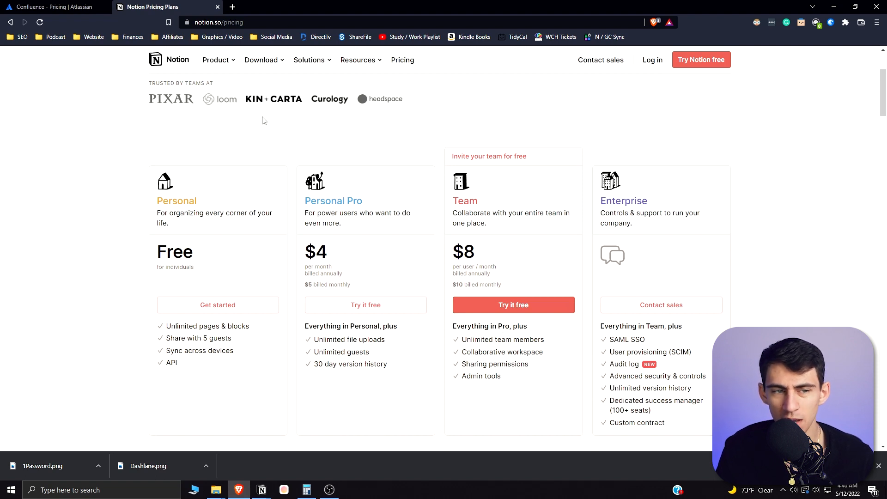
{"action": "left_click", "coordinate": [53, 6]}
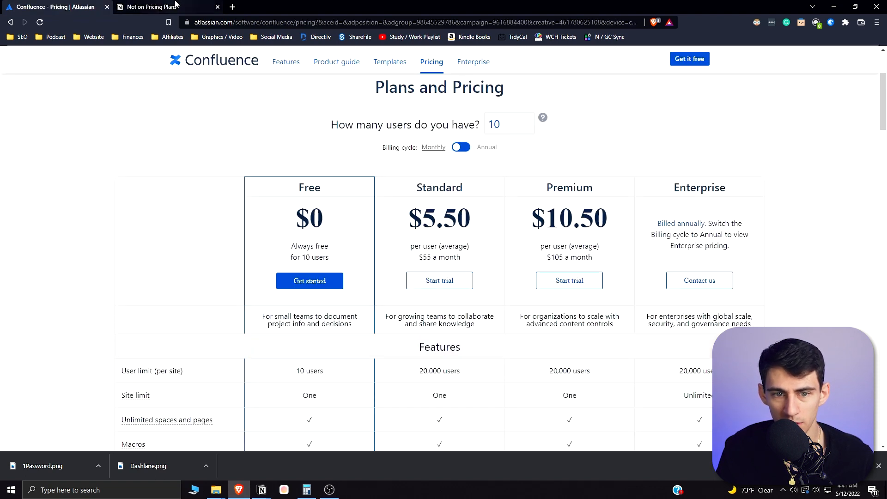
{"action": "left_click", "coordinate": [153, 6]}
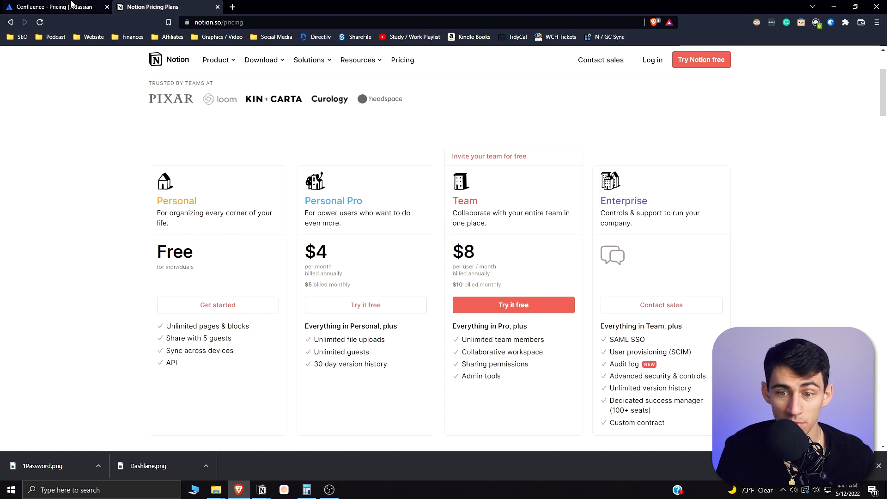
{"action": "scroll", "scroll_direction": "down", "scroll_amount": 3}
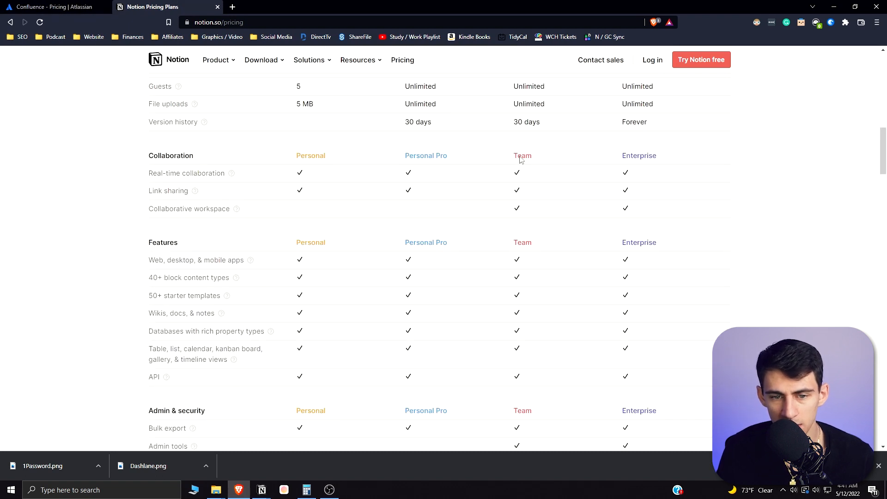
{"action": "scroll", "scroll_direction": "up", "scroll_amount": 3}
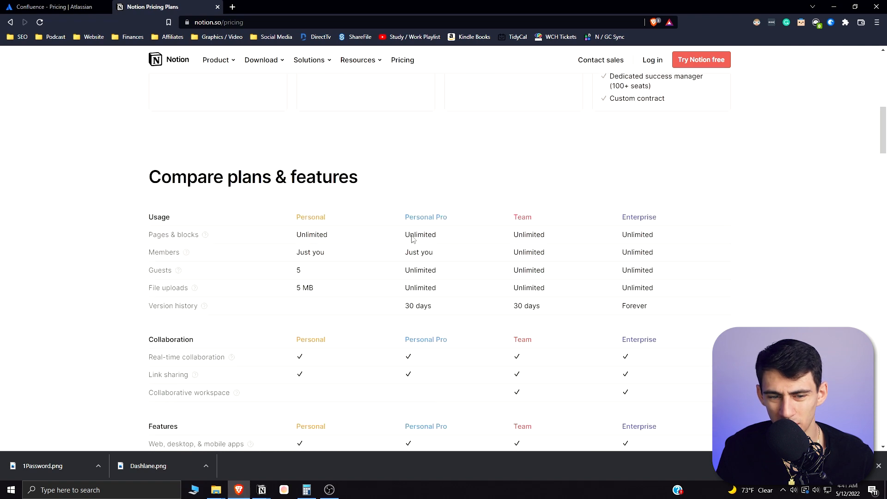
{"action": "scroll", "scroll_direction": "down", "scroll_amount": 3}
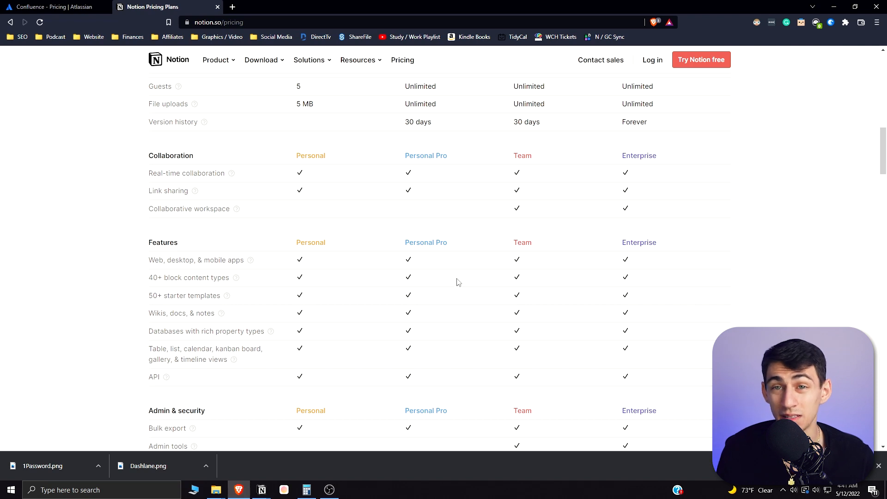
{"action": "mouse_move", "coordinate": [435, 294]}
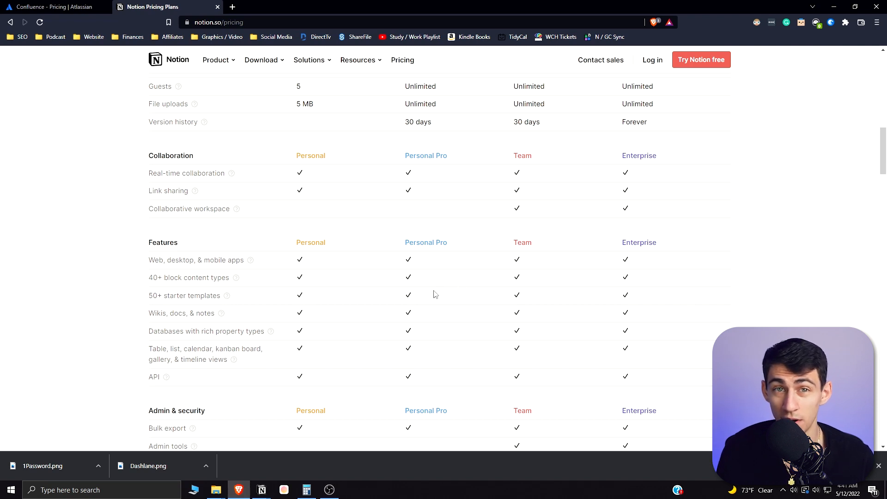
{"action": "scroll", "scroll_direction": "down", "scroll_amount": 3}
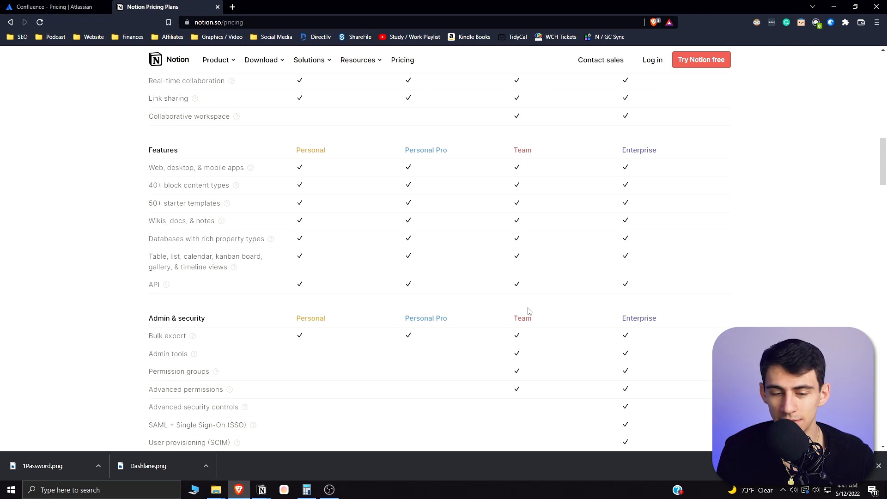
{"action": "scroll", "scroll_direction": "up", "scroll_amount": 3}
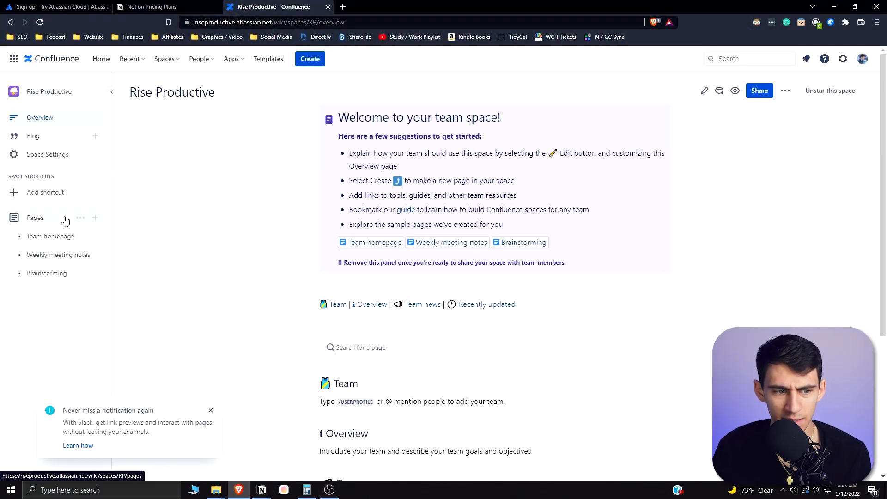
Step: Look through the Rise Productive space overview and open its Team homepage page
{"action": "left_click", "coordinate": [35, 218]}
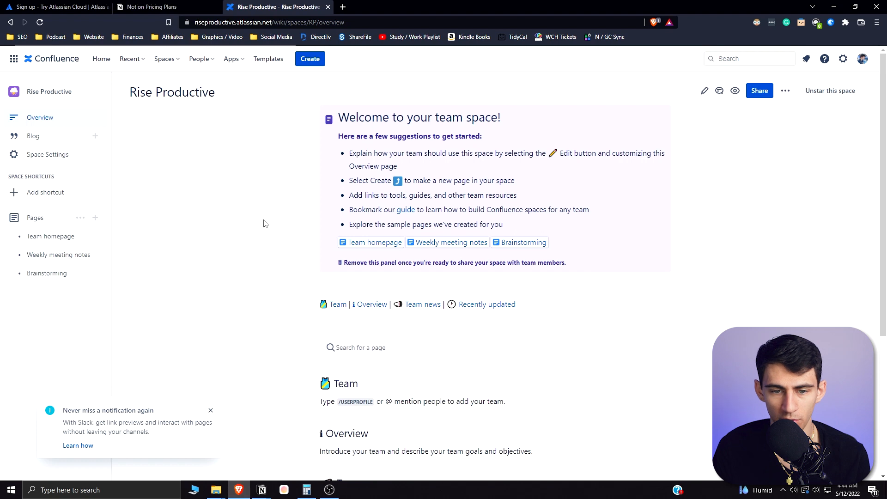
{"action": "scroll", "scroll_direction": "down", "scroll_amount": 3}
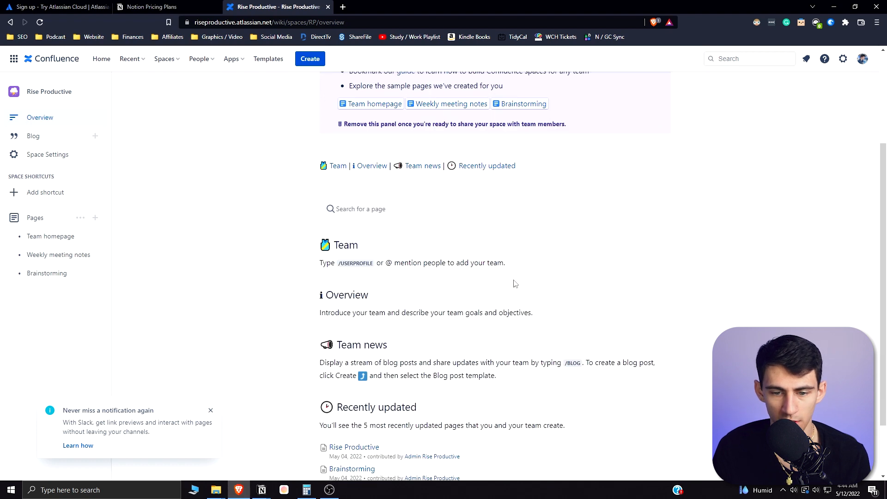
{"action": "scroll", "scroll_direction": "up", "scroll_amount": 3}
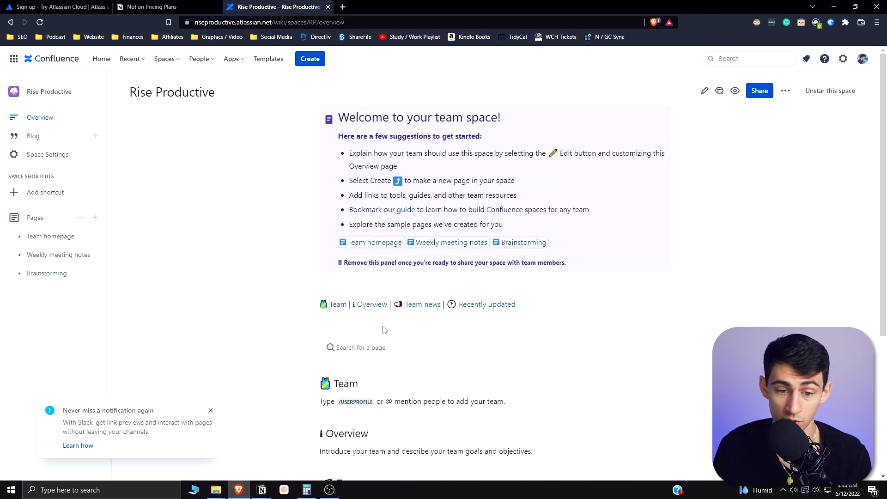
{"action": "left_click", "coordinate": [374, 242]}
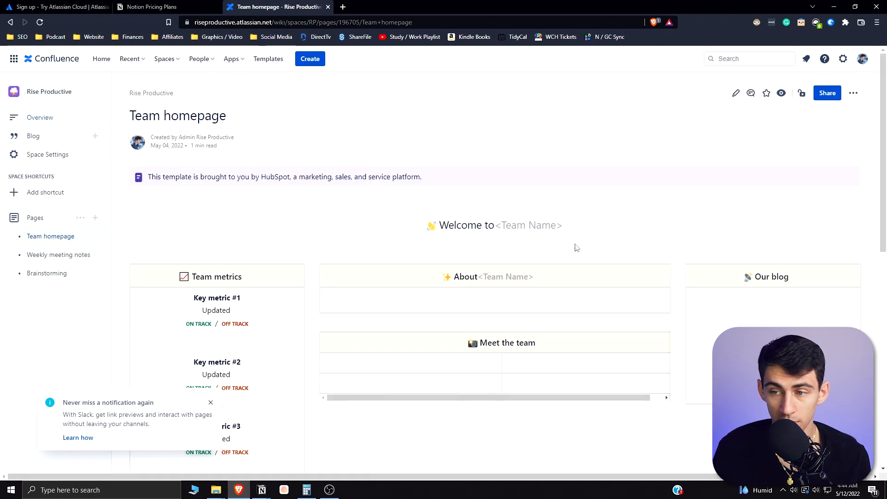
{"action": "scroll", "scroll_direction": "down", "scroll_amount": 3}
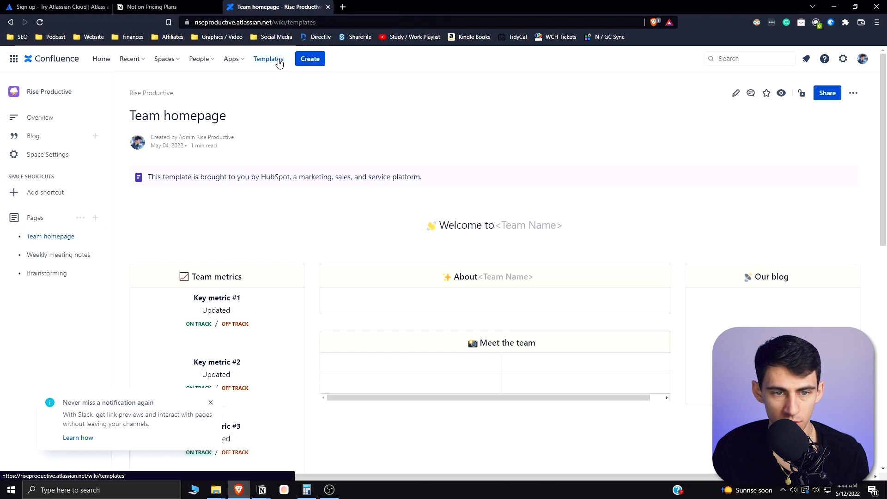
Step: Browse the template gallery, previewing Team homepage, Brainstorming and Weekly meeting notes
{"action": "left_click", "coordinate": [268, 58]}
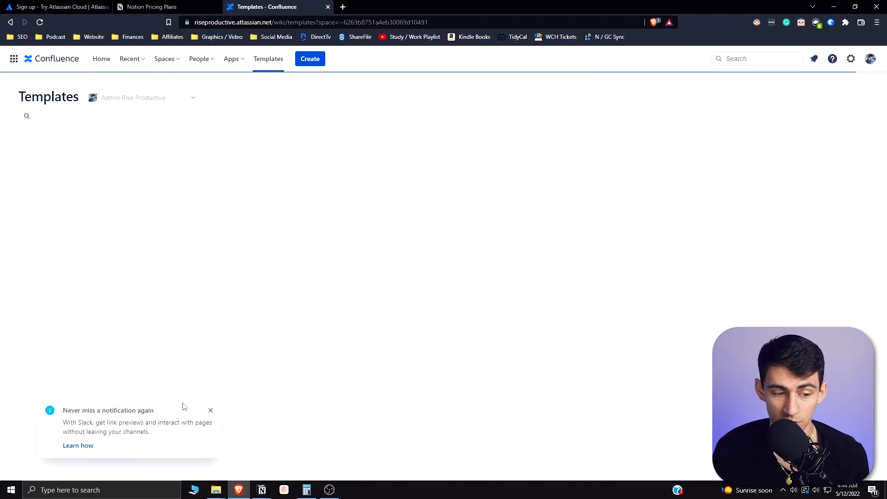
{"action": "left_click", "coordinate": [62, 175]}
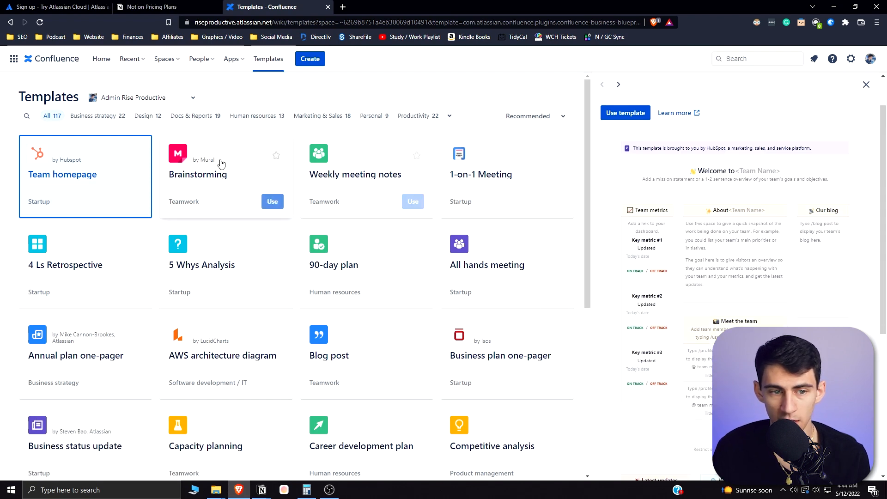
{"action": "left_click", "coordinate": [198, 174]}
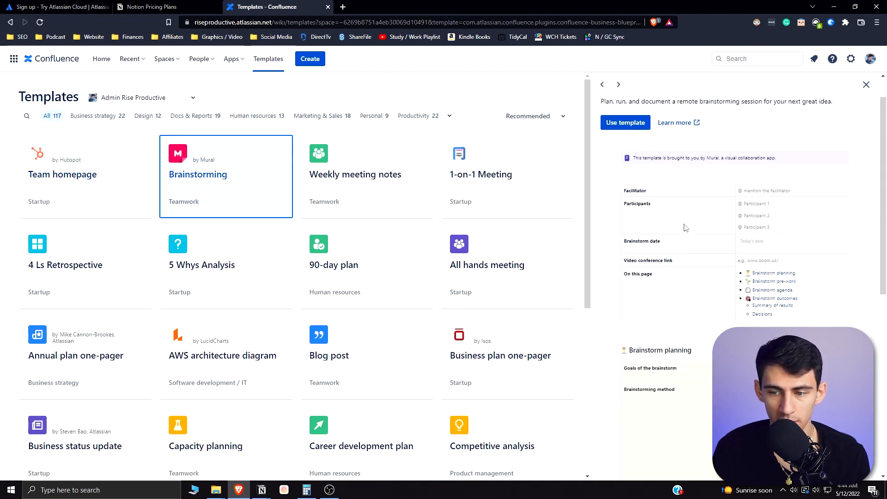
{"action": "left_click", "coordinate": [354, 174]}
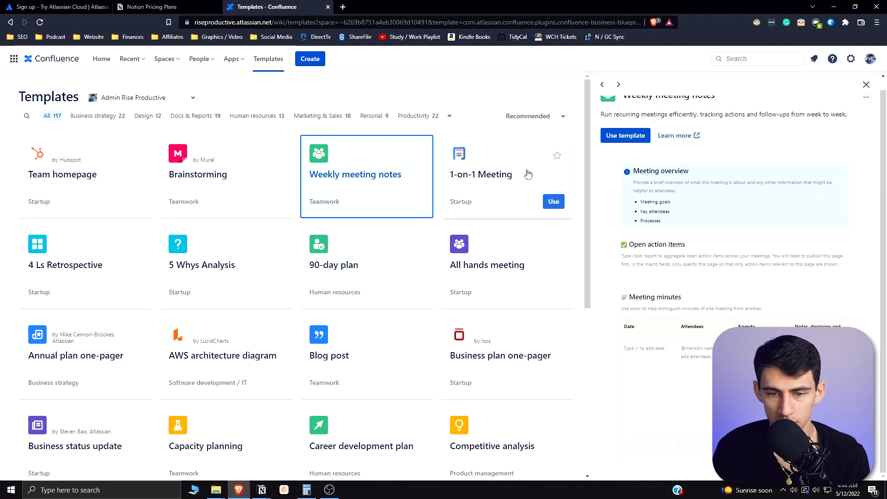
{"action": "scroll", "scroll_direction": "down", "scroll_amount": 3}
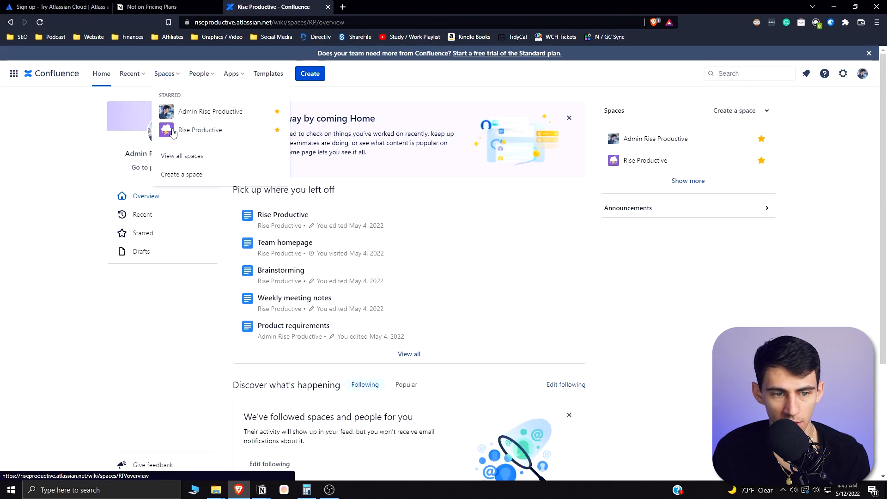
Step: Create a Rise Productive page titled 'Title Here' with a smiley emoji
{"action": "left_click", "coordinate": [199, 129]}
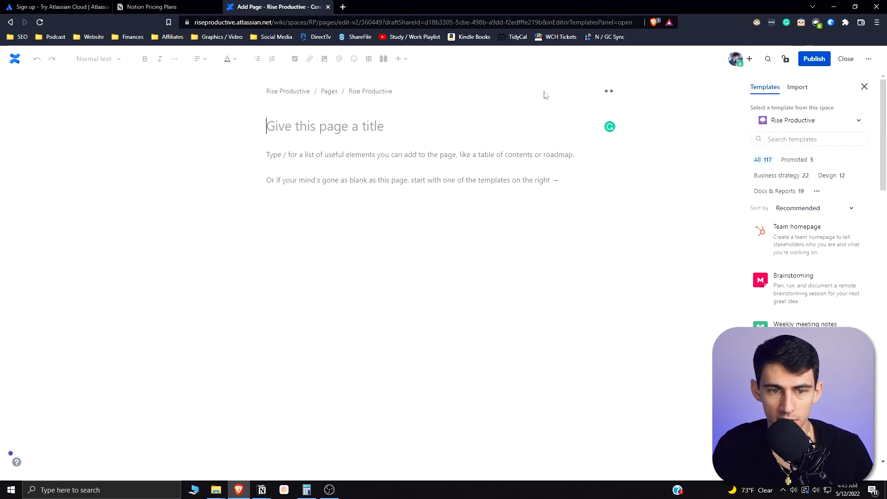
{"action": "type", "text": "Title Here"}
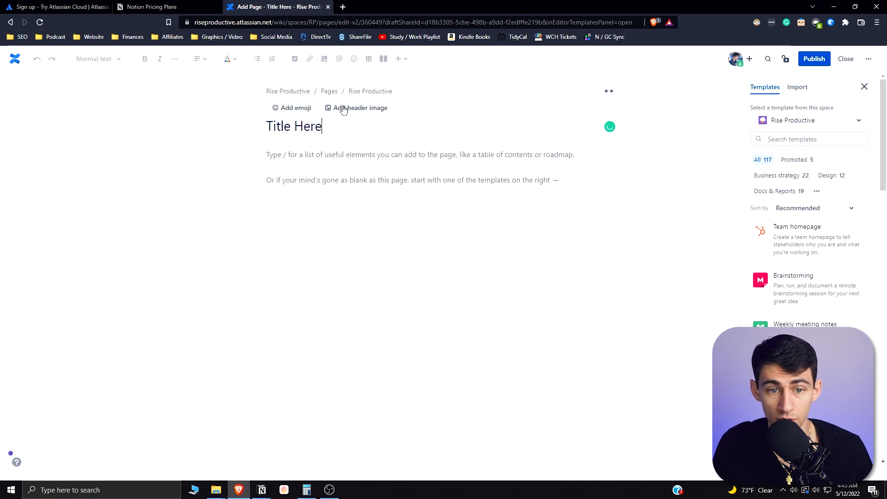
{"action": "left_click", "coordinate": [291, 107]}
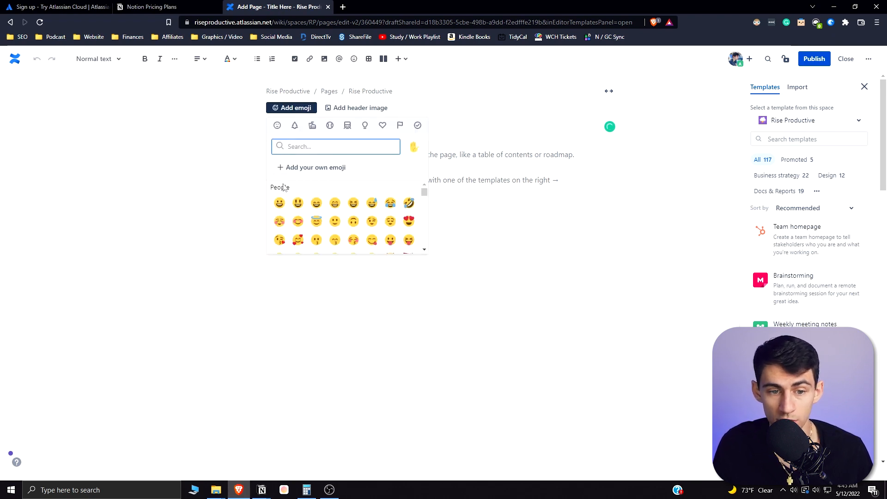
{"action": "left_click", "coordinate": [279, 203]}
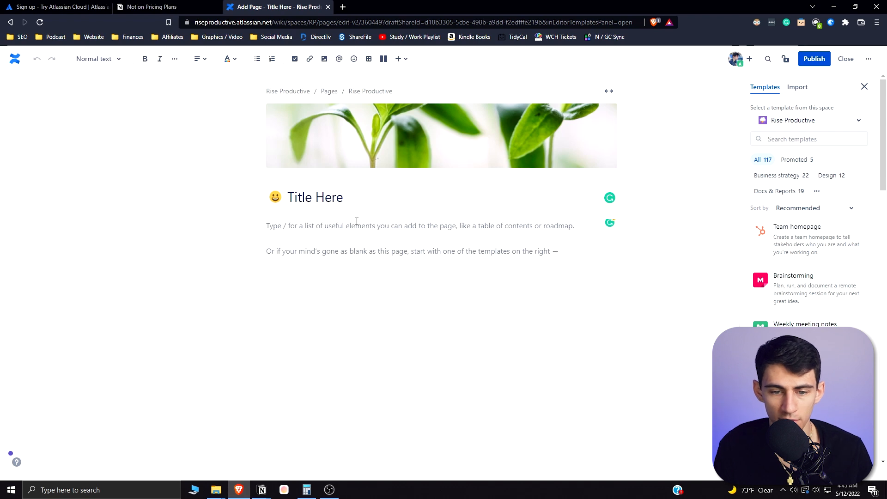
Step: Add an empty action item via /to do and check the page actions list
{"action": "type", "text": "/"}
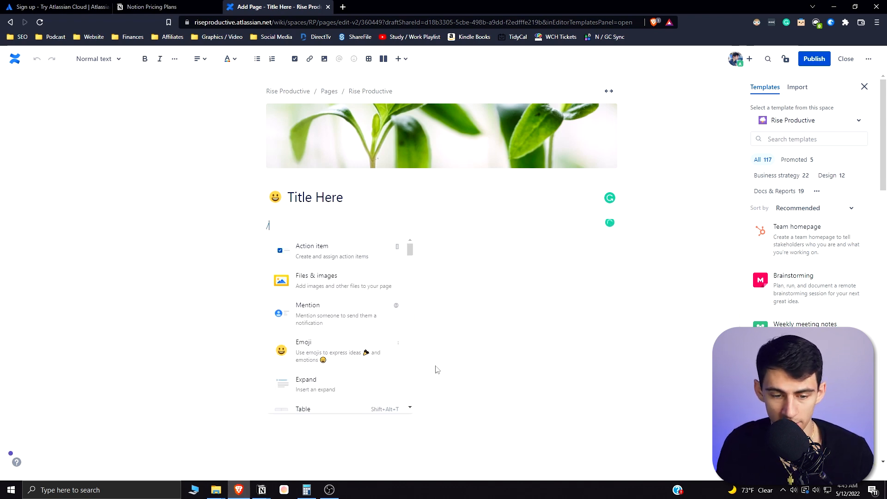
{"action": "type", "text": "to do"}
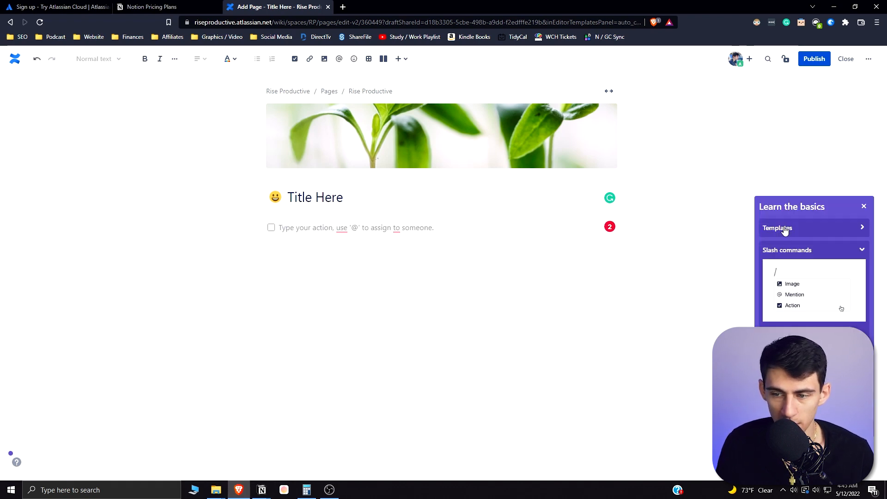
{"action": "left_click", "coordinate": [777, 227]}
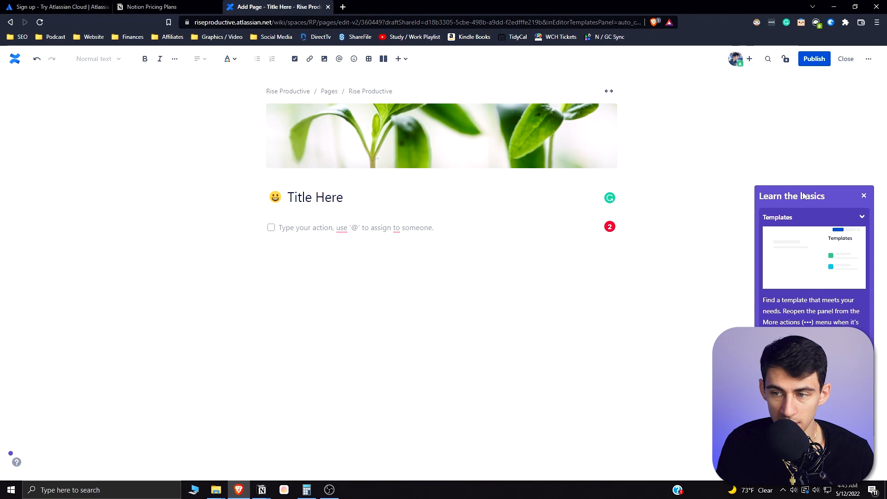
{"action": "left_click", "coordinate": [868, 58]}
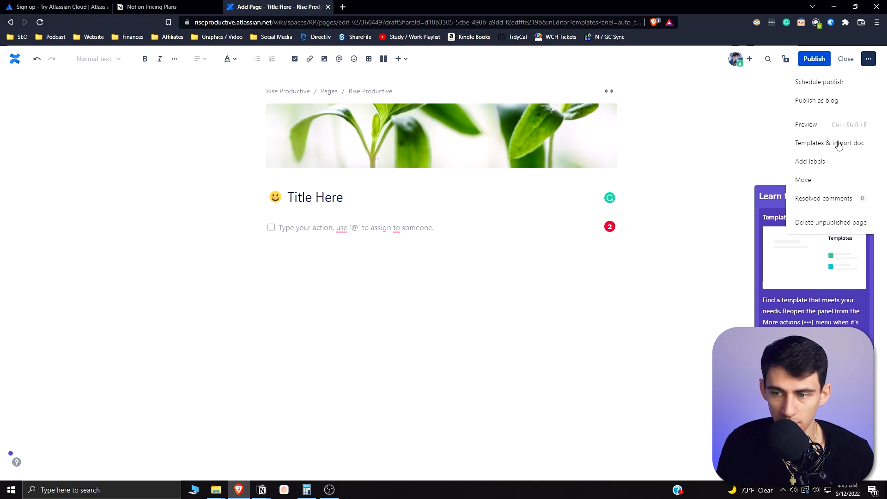
{"action": "left_click", "coordinate": [868, 58]}
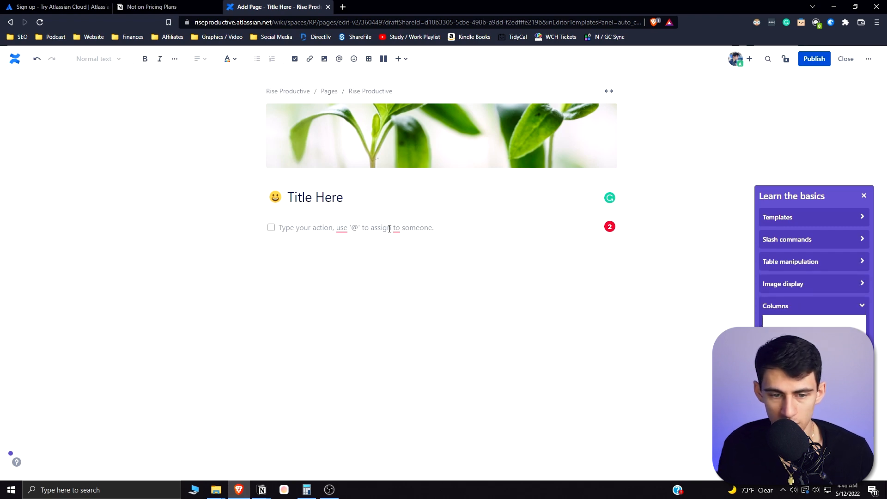
Step: Insert a layout below the action item and set it to three equal columns at normal width
{"action": "type", "text": "/colu"}
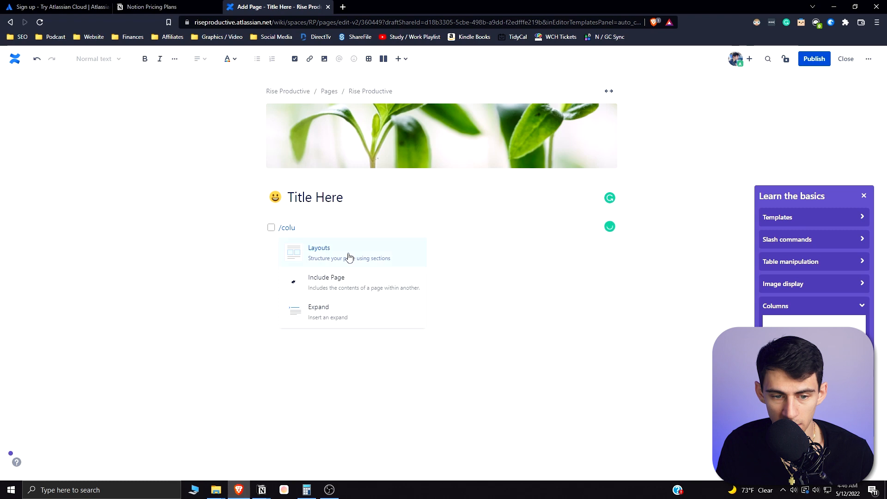
{"action": "left_click", "coordinate": [319, 251]}
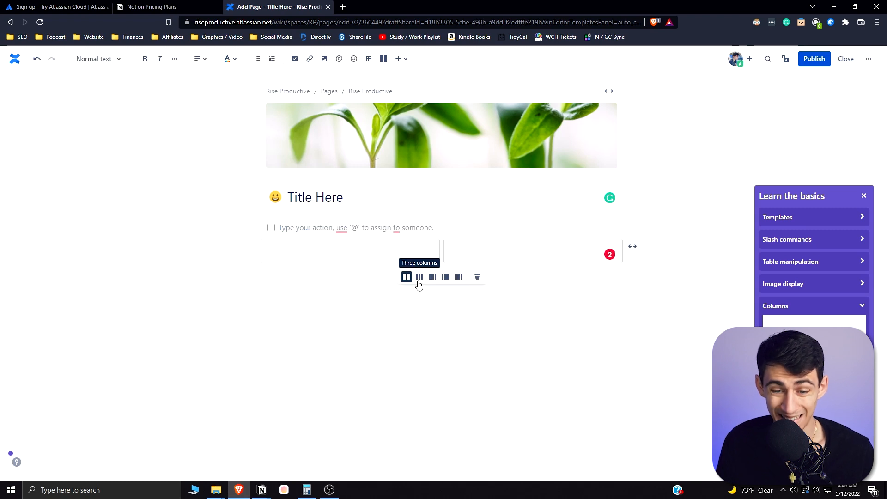
{"action": "mouse_move", "coordinate": [445, 276]}
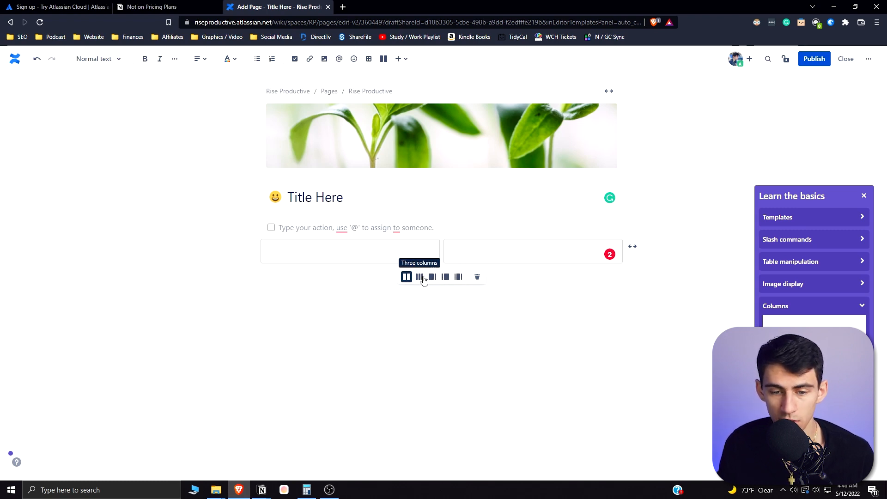
{"action": "left_click", "coordinate": [432, 276]}
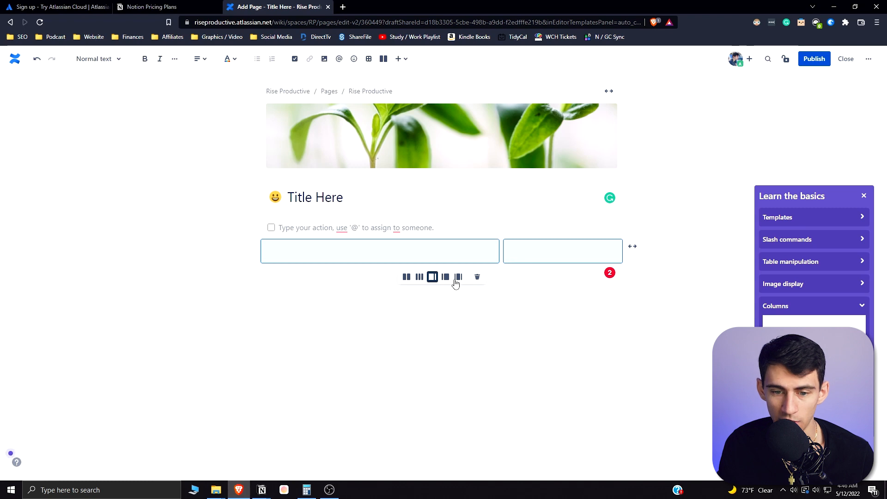
{"action": "left_click", "coordinate": [420, 276]}
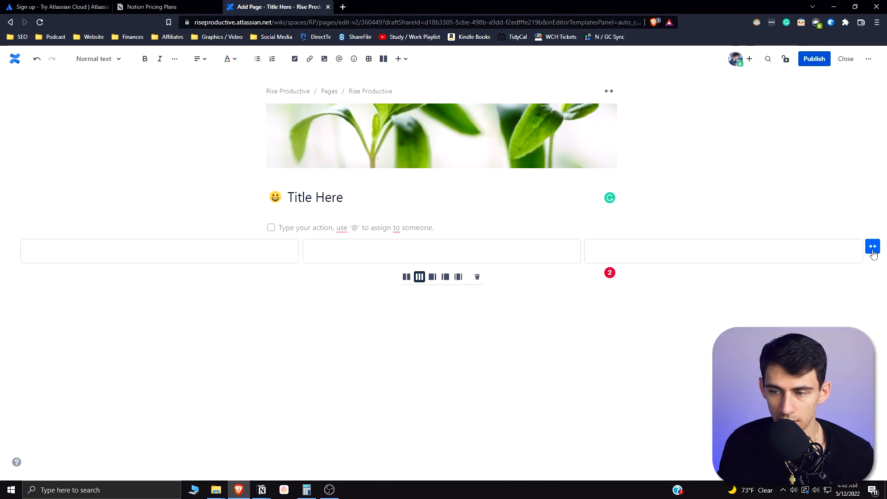
{"action": "left_click", "coordinate": [872, 246]}
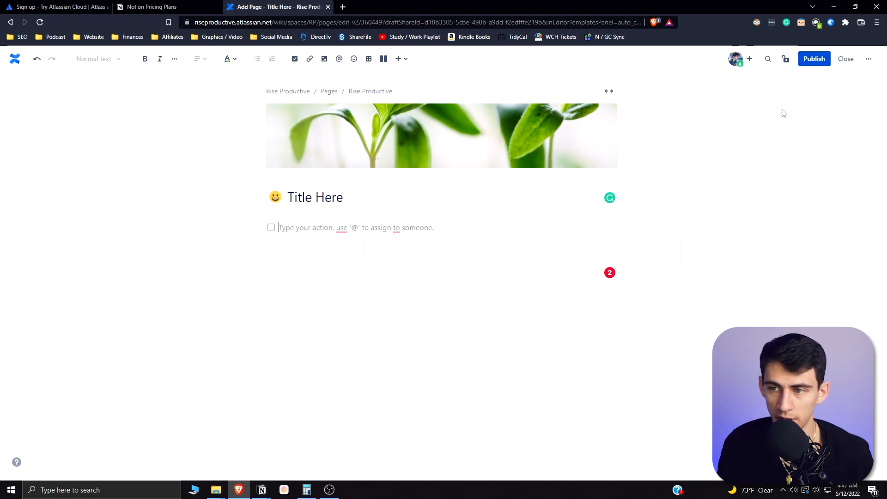
Step: Insert a table, then an 'EXAMPLE LABEL' status into the page's bullet list
{"action": "left_click", "coordinate": [869, 59]}
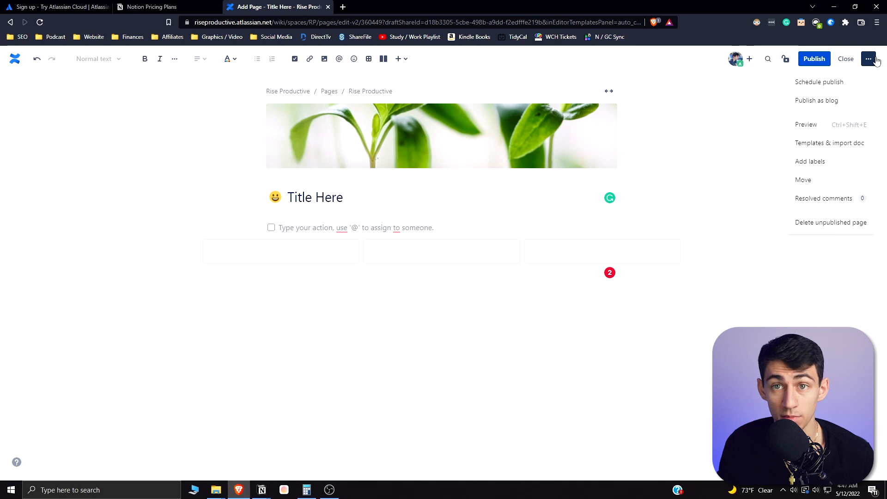
{"action": "type", "text": "/"}
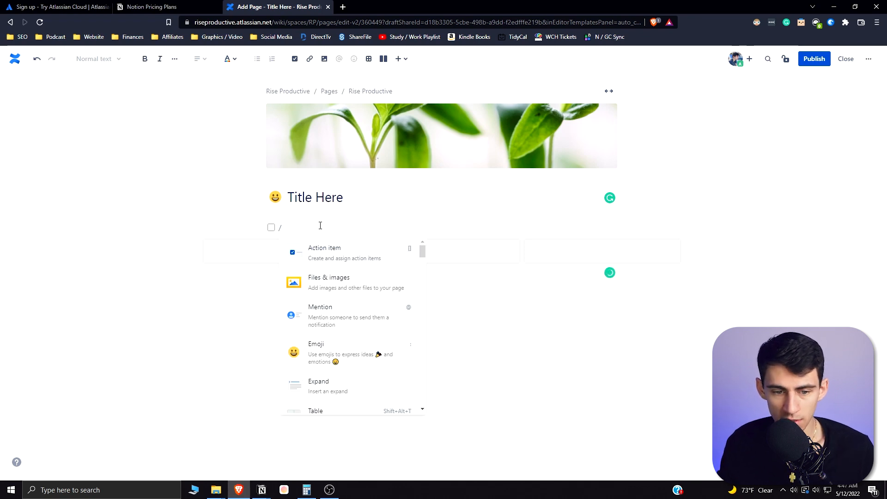
{"action": "scroll", "scroll_direction": "down", "scroll_amount": 3}
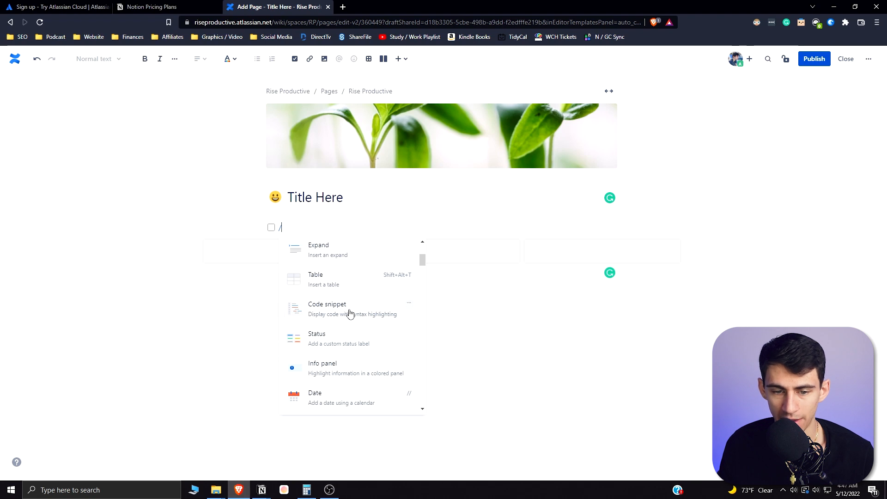
{"action": "left_click", "coordinate": [315, 279]}
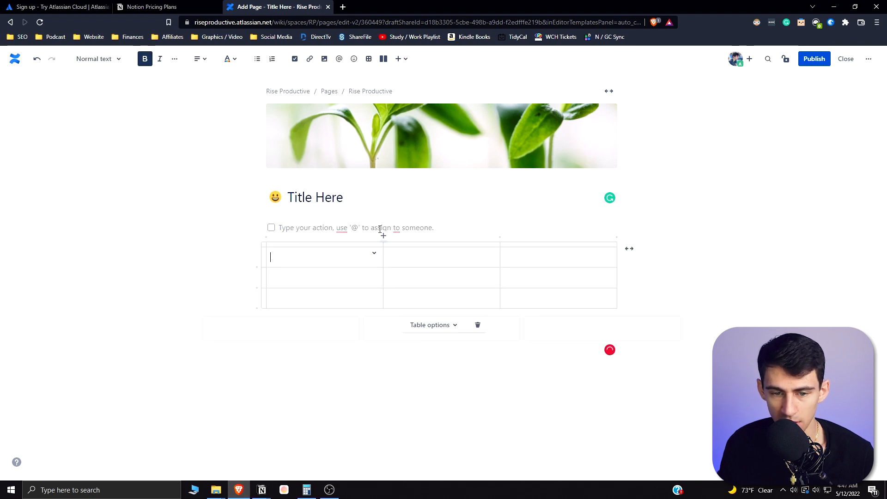
{"action": "type", "text": "/"}
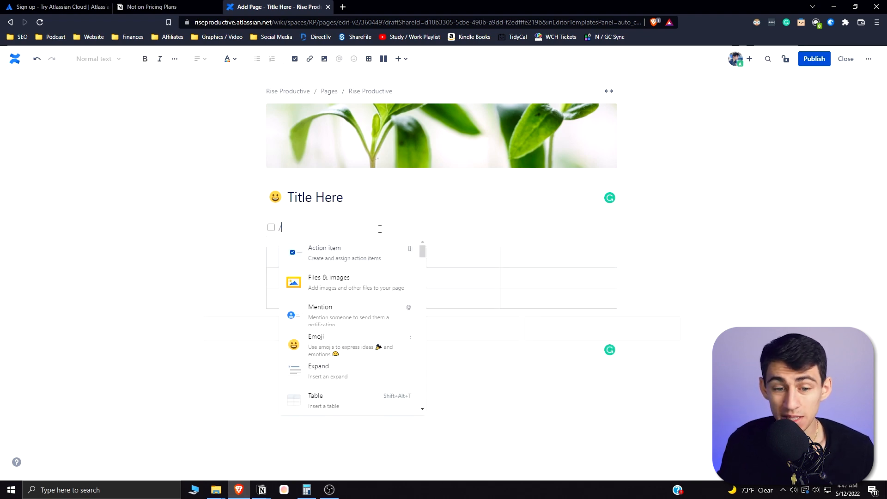
{"action": "scroll", "scroll_direction": "down", "scroll_amount": 3}
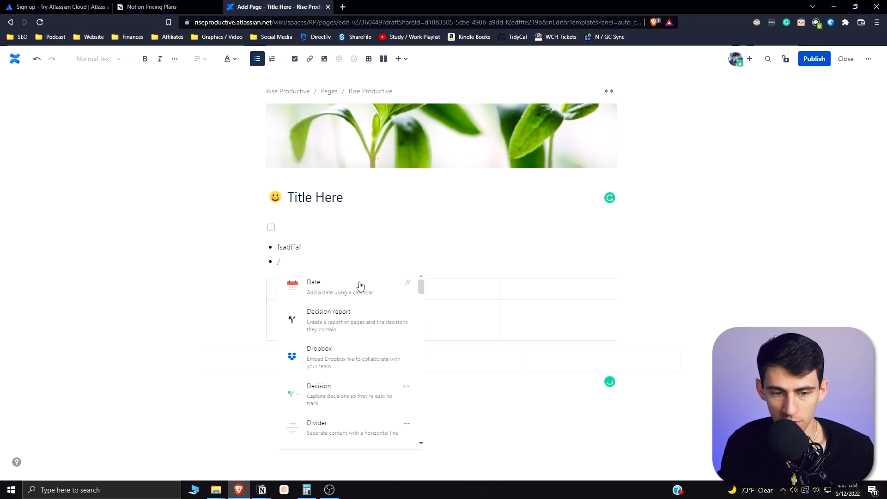
{"action": "type", "text": "drop"}
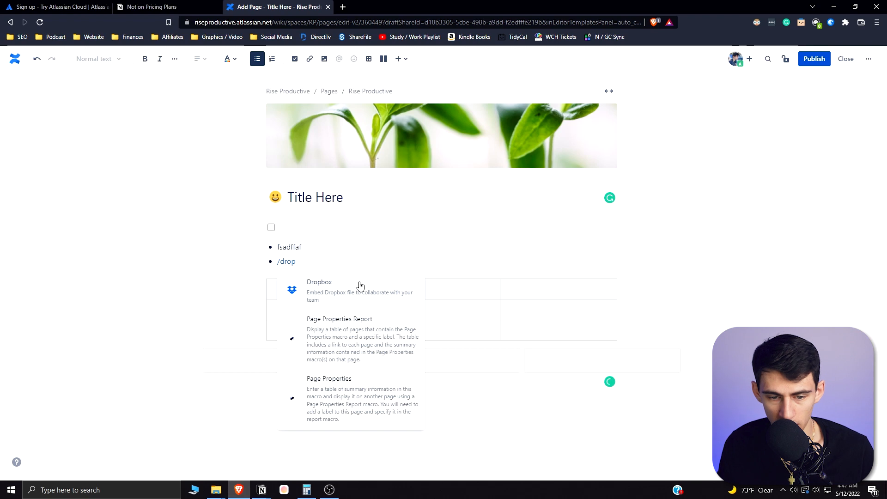
{"action": "left_click", "coordinate": [319, 282]}
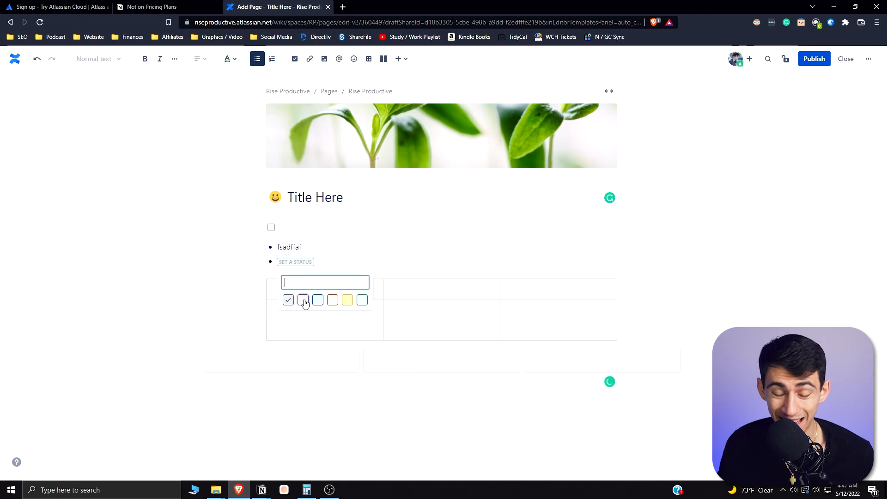
{"action": "mouse_move", "coordinate": [303, 299]}
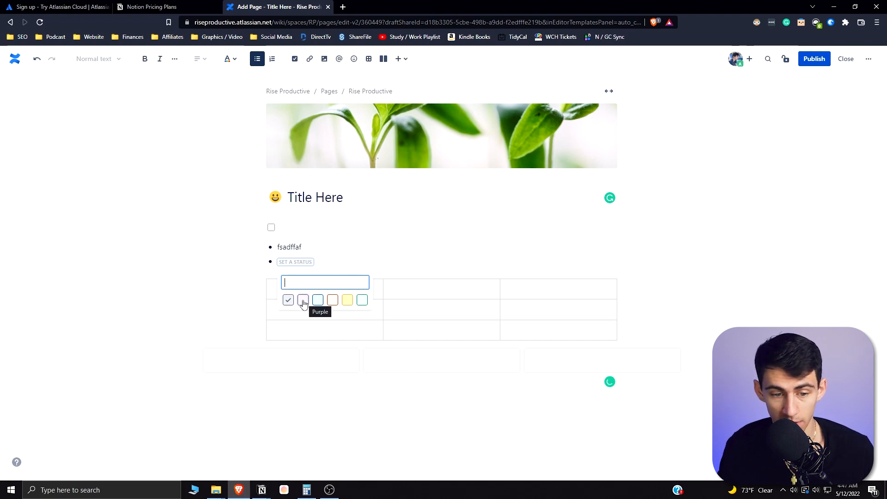
{"action": "type", "text": "EXAMPLE LABEL"}
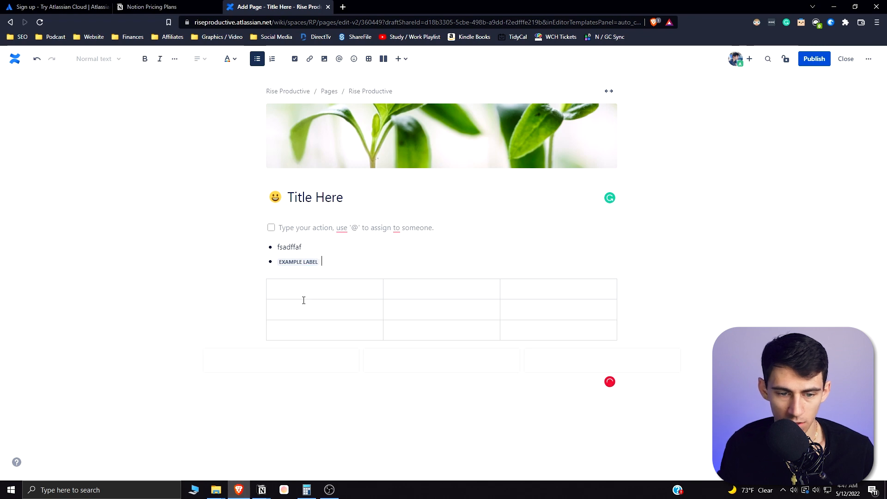
Step: Insert a Labels List macro and check its space key dropdown
{"action": "type", "text": "/label"}
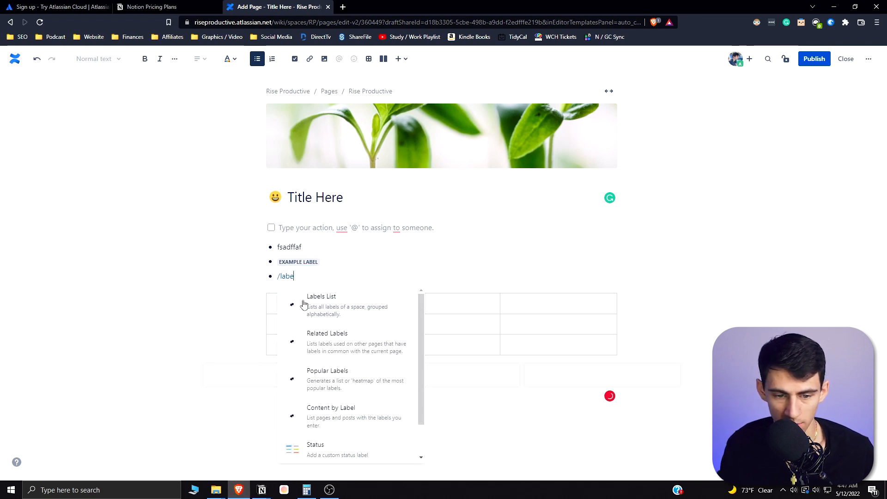
{"action": "left_click", "coordinate": [321, 306]}
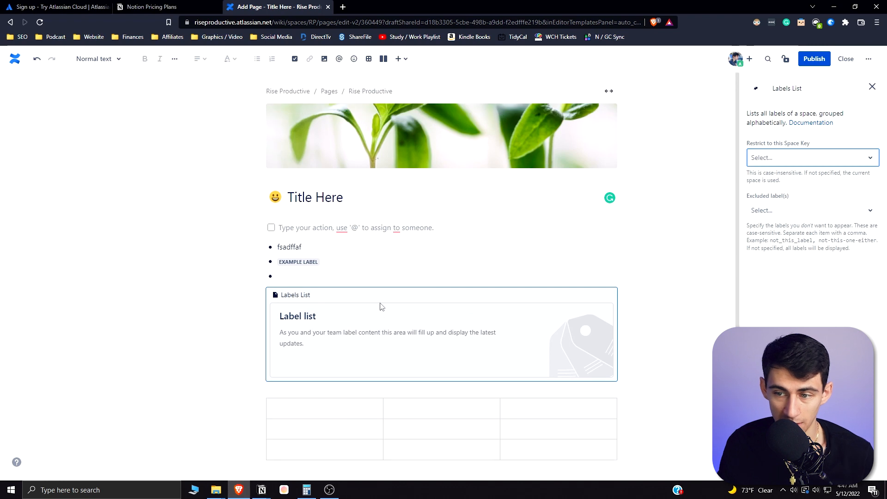
{"action": "left_click", "coordinate": [810, 157]}
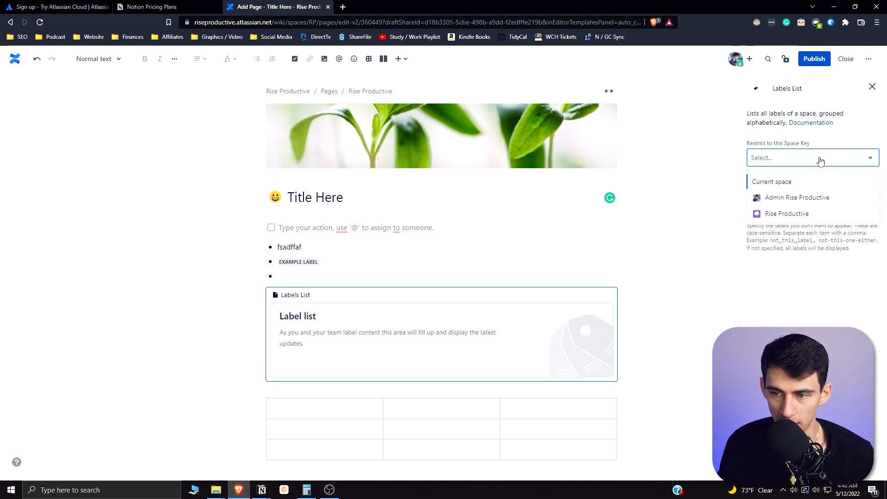
{"action": "left_click", "coordinate": [786, 213]}
{"action": "type", "text": "/h"}
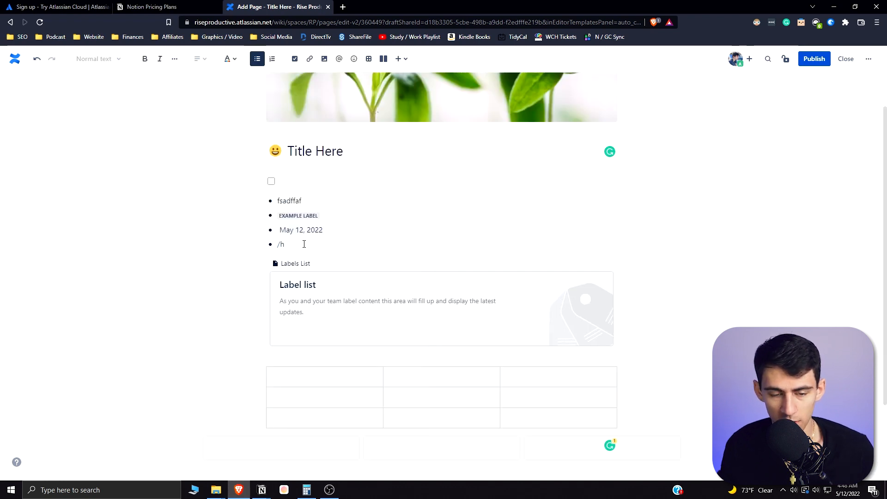
Step: Close the editor help, then embed a Trello Board from the Insert list and try /jira
{"action": "type", "text": "el"}
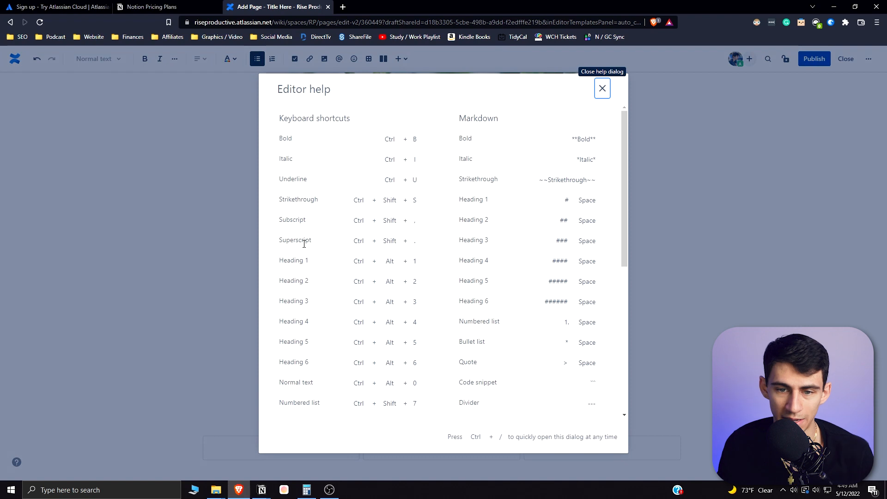
{"action": "scroll", "scroll_direction": "down", "scroll_amount": 3}
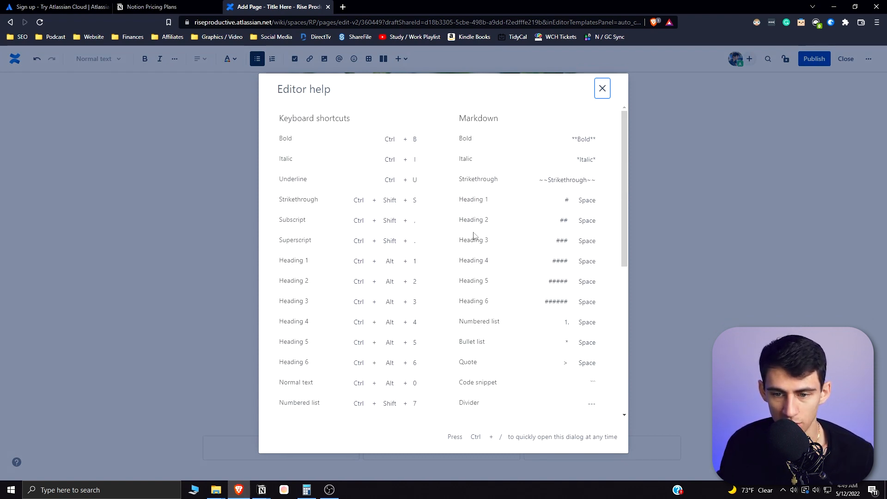
{"action": "left_click", "coordinate": [602, 89]}
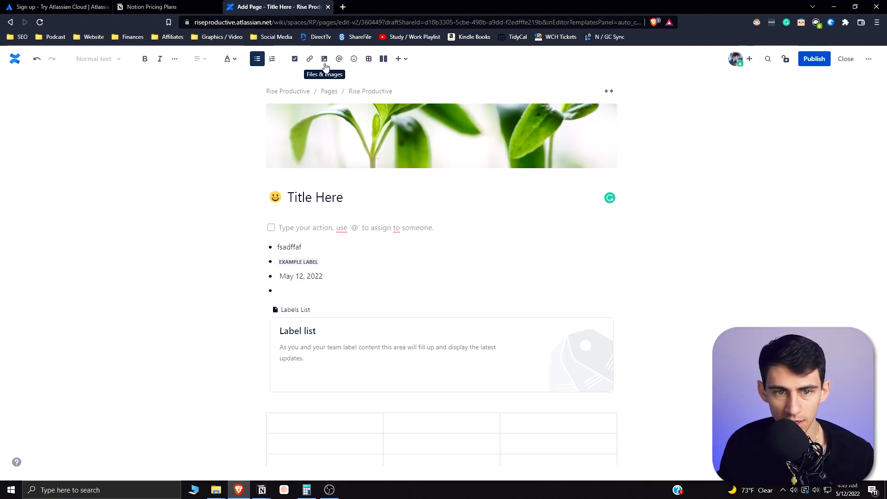
{"action": "mouse_move", "coordinate": [271, 59]}
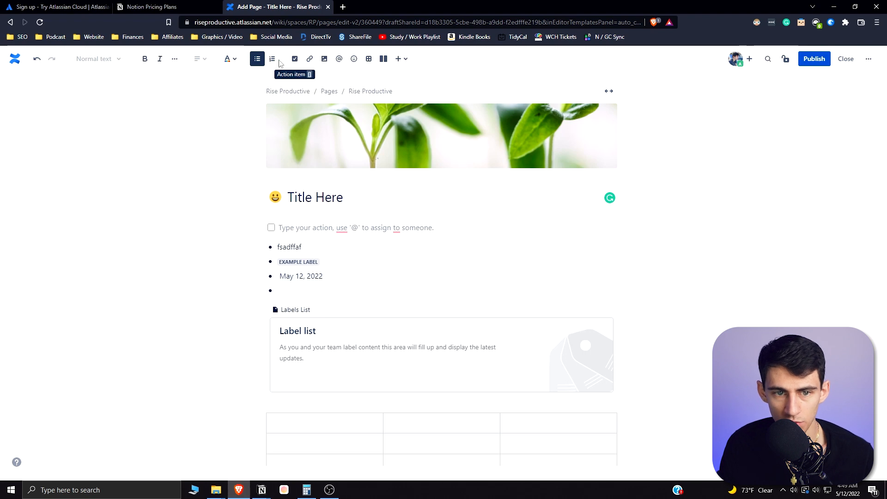
{"action": "left_click", "coordinate": [397, 59]}
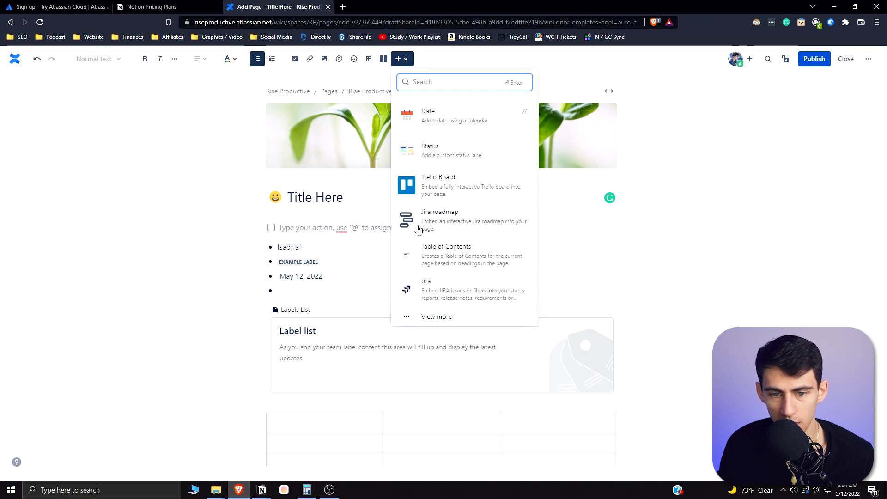
{"action": "mouse_move", "coordinate": [453, 213]}
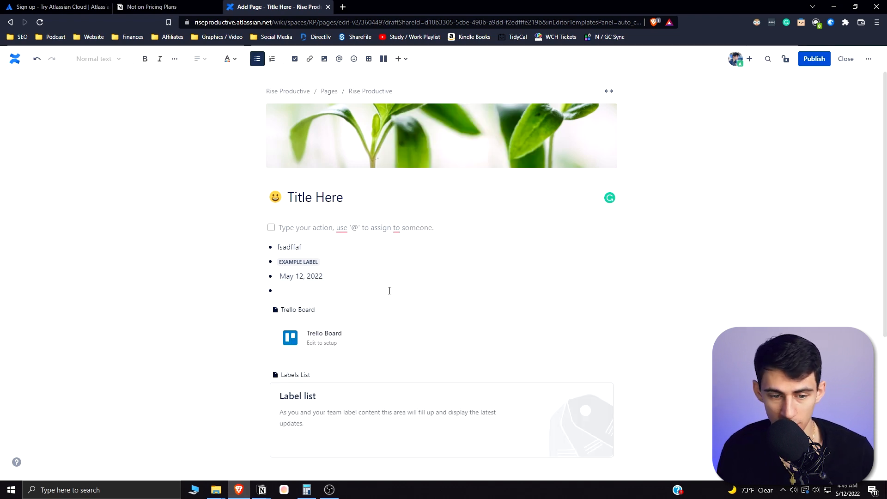
{"action": "type", "text": "/jira"}
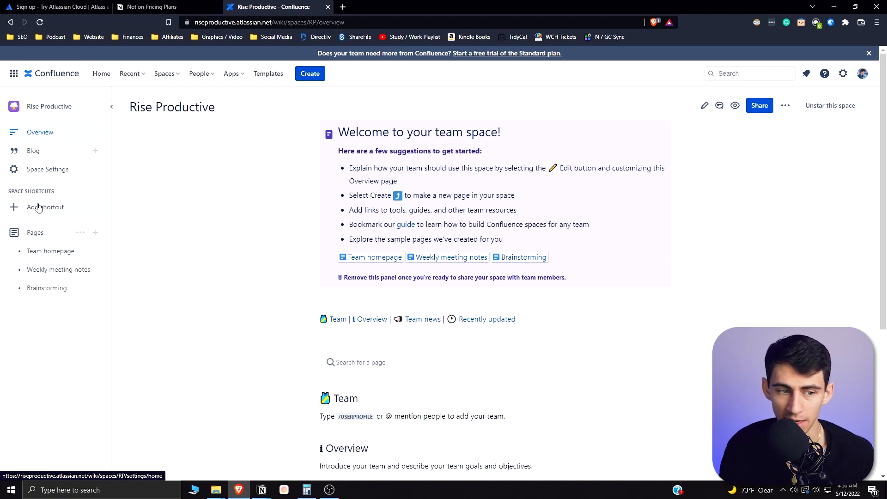
Step: Look at the space's blog section and go back to the overview
{"action": "left_click", "coordinate": [33, 151]}
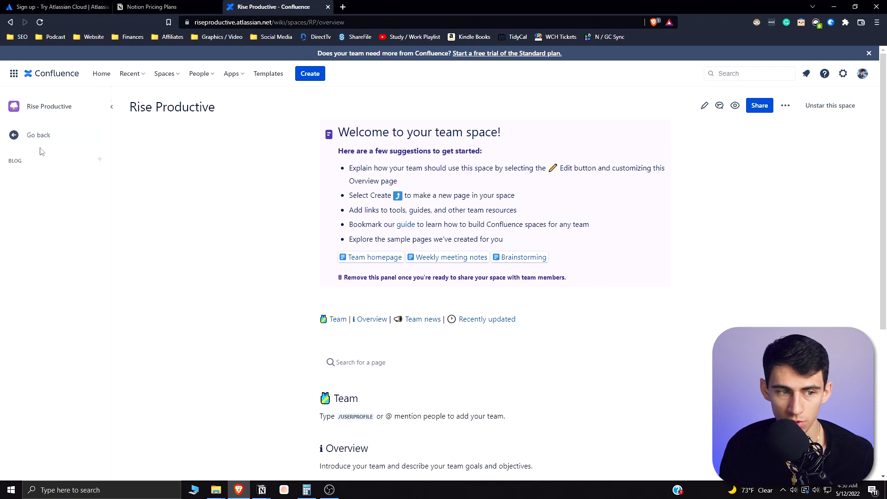
{"action": "left_click", "coordinate": [100, 159]}
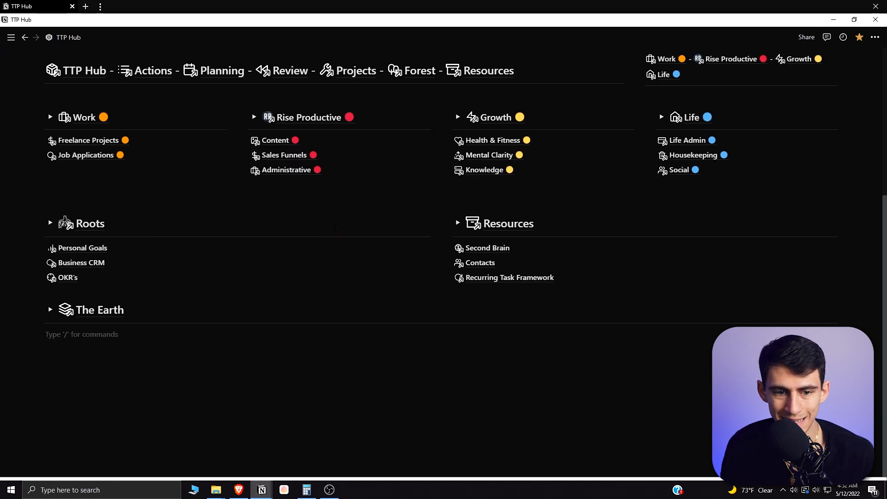
Step: Open the Actions page from the TTP Hub and browse its day tasks
{"action": "type", "text": "/"}
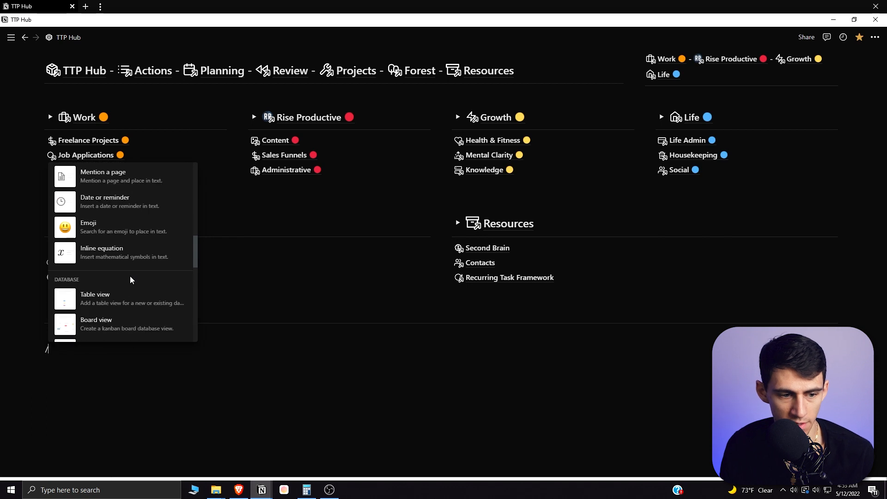
{"action": "scroll", "scroll_direction": "down", "scroll_amount": 3}
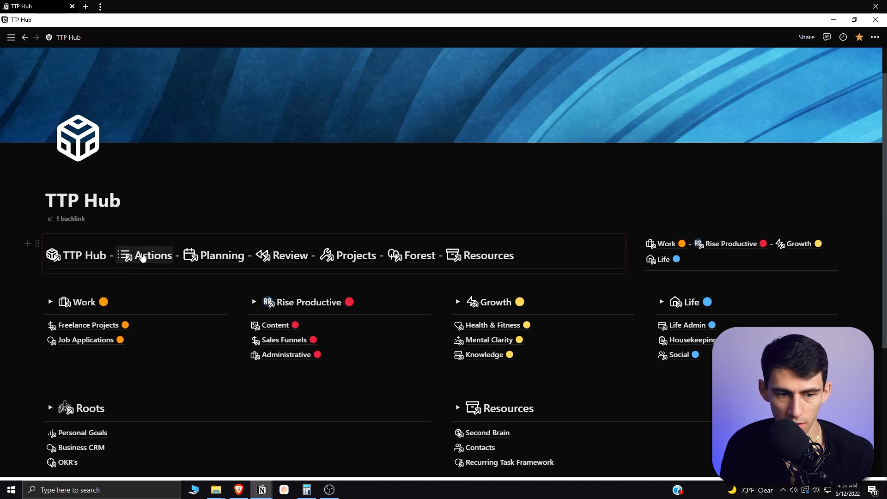
{"action": "left_click", "coordinate": [153, 255]}
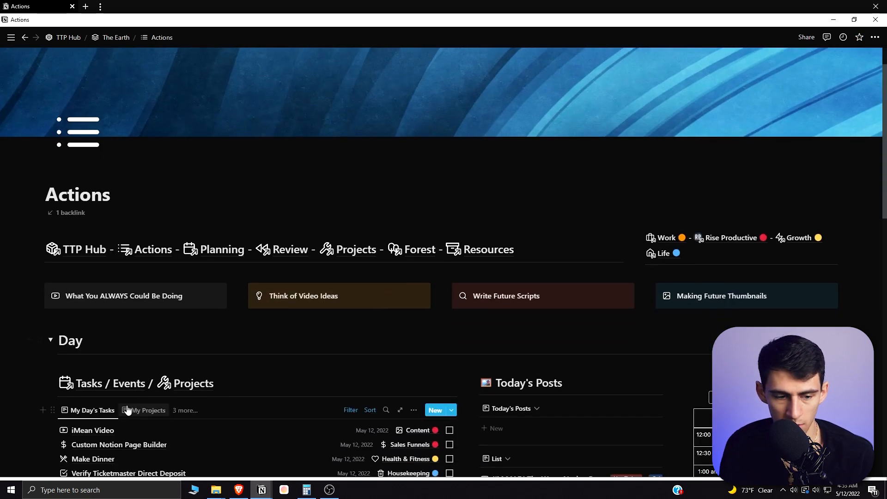
{"action": "scroll", "scroll_direction": "down", "scroll_amount": 3}
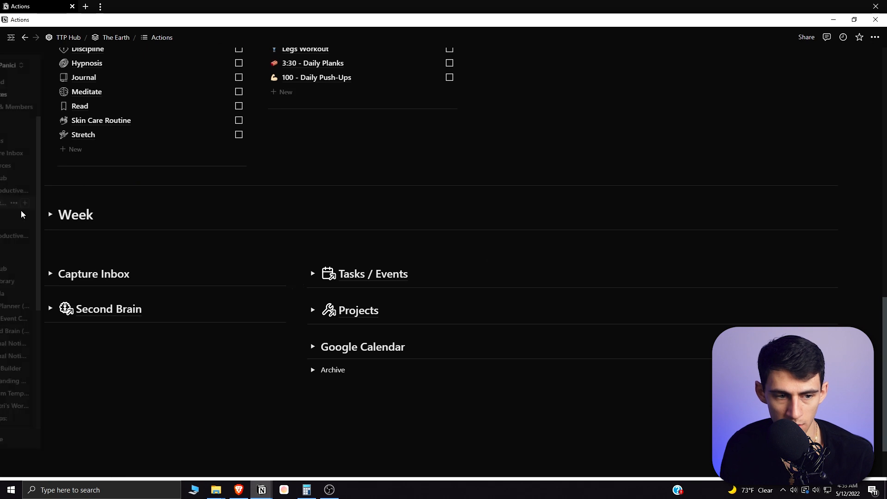
Step: Expand the Week board, then open workspace settings on Integrations
{"action": "left_click", "coordinate": [50, 216]}
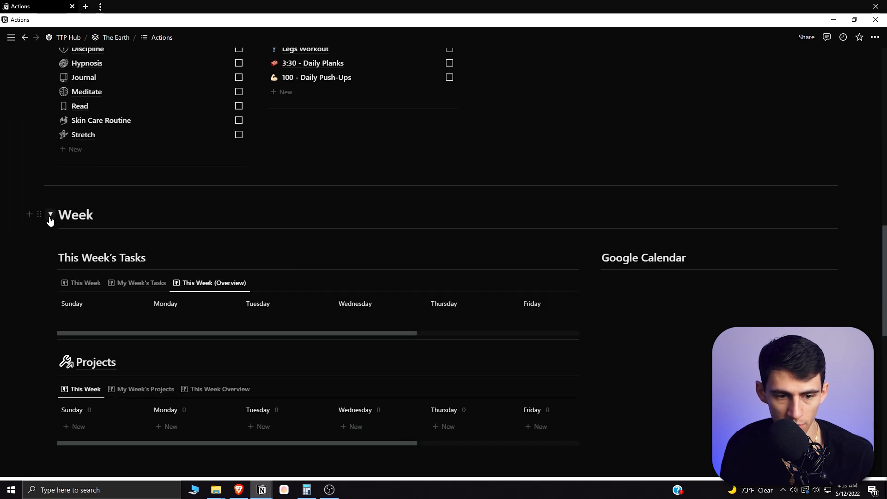
{"action": "left_click", "coordinate": [50, 215]}
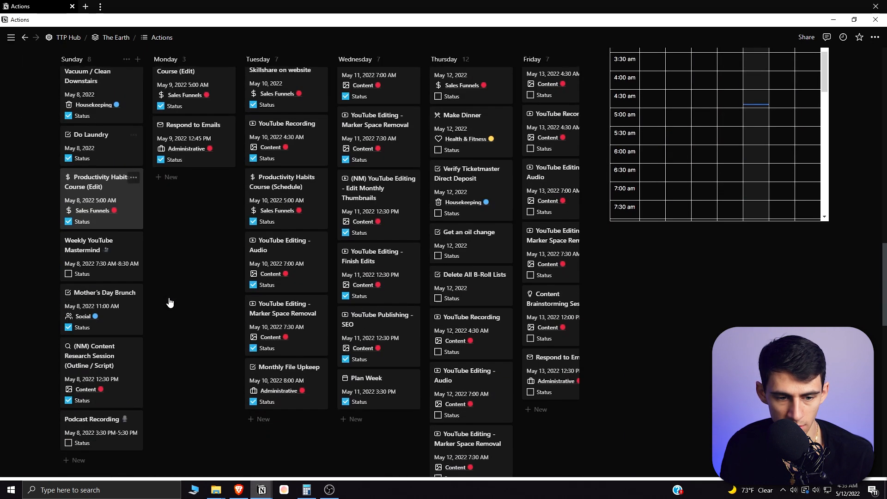
{"action": "scroll", "scroll_direction": "down", "scroll_amount": 3}
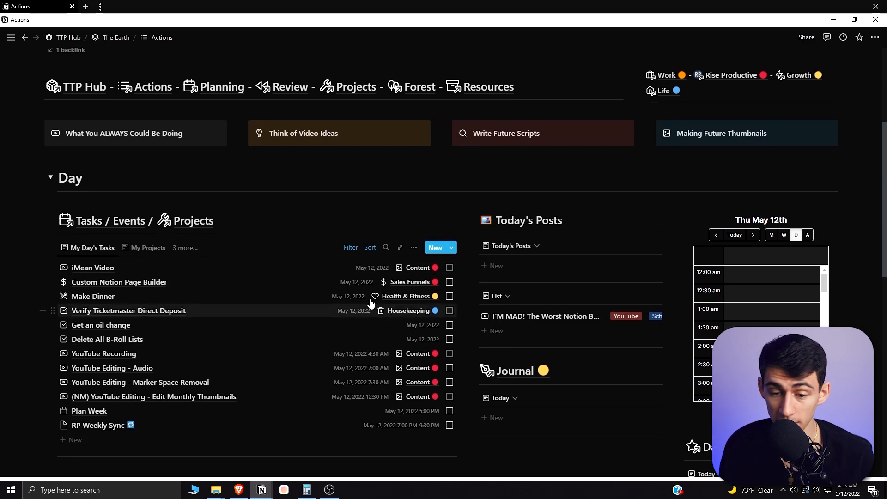
{"action": "scroll", "scroll_direction": "down", "scroll_amount": 3}
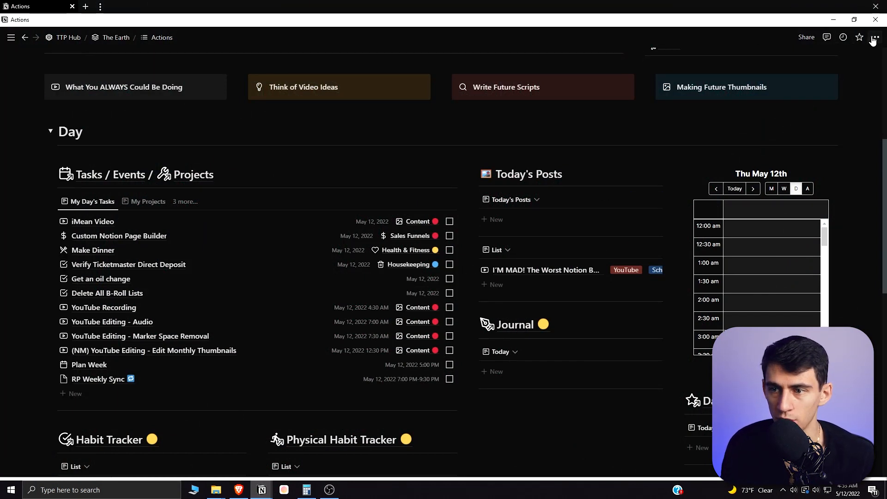
{"action": "left_click", "coordinate": [875, 37]}
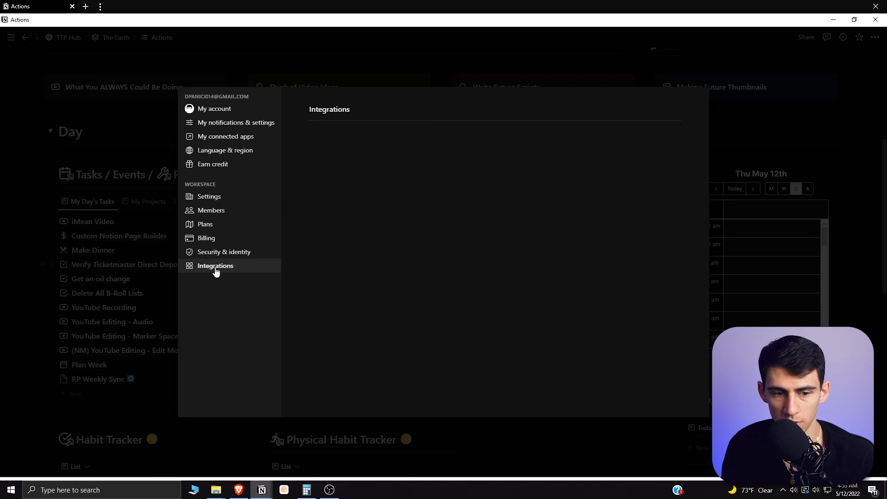
{"action": "left_click", "coordinate": [215, 266]}
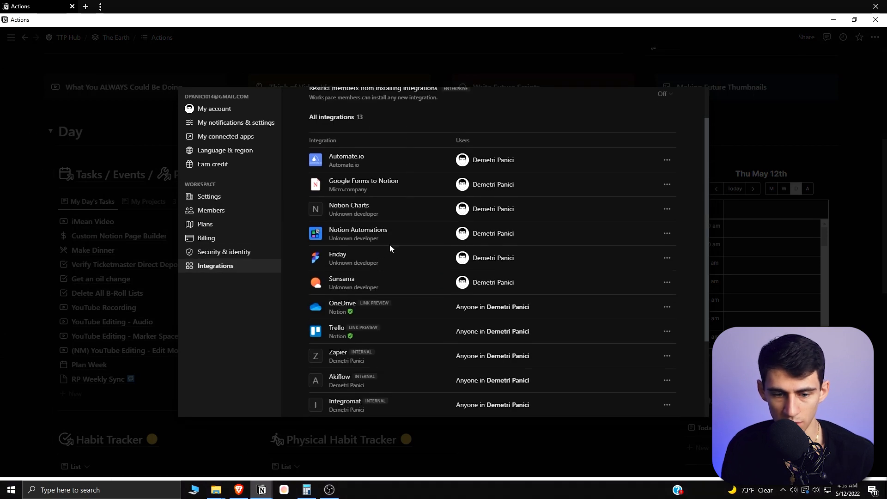
{"action": "scroll", "scroll_direction": "down", "scroll_amount": 3}
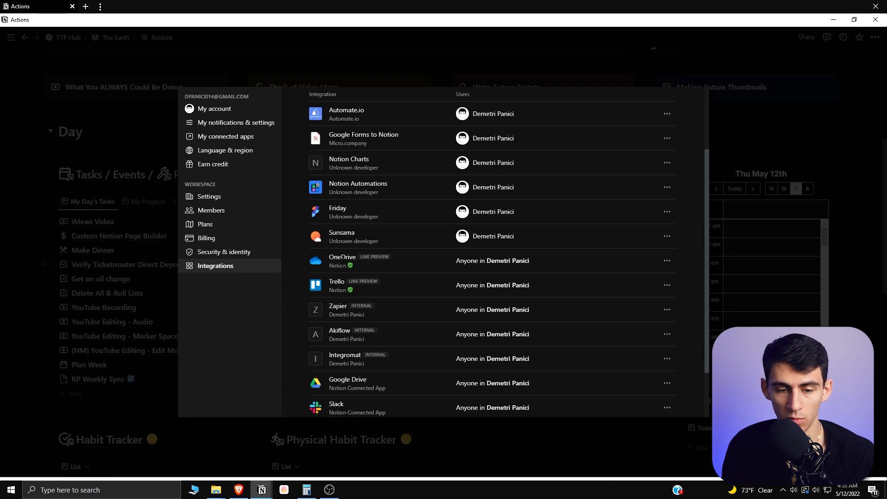
{"action": "mouse_move", "coordinate": [362, 285]}
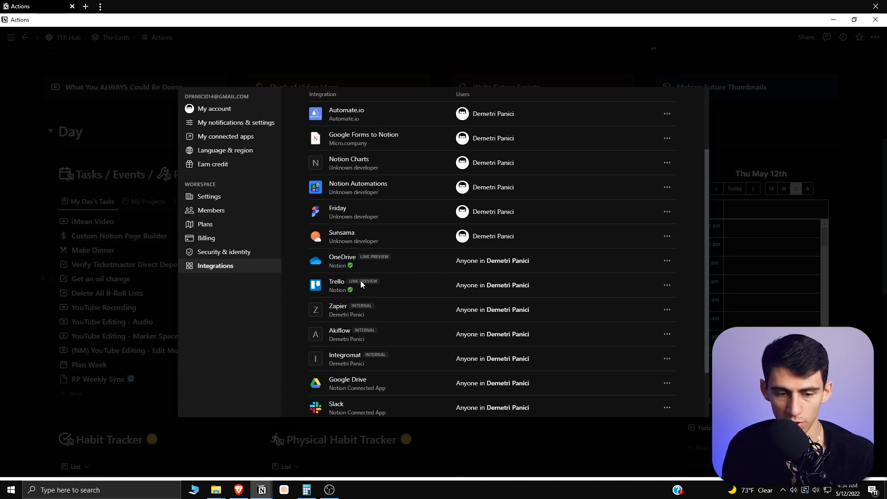
{"action": "scroll", "scroll_direction": "down", "scroll_amount": 3}
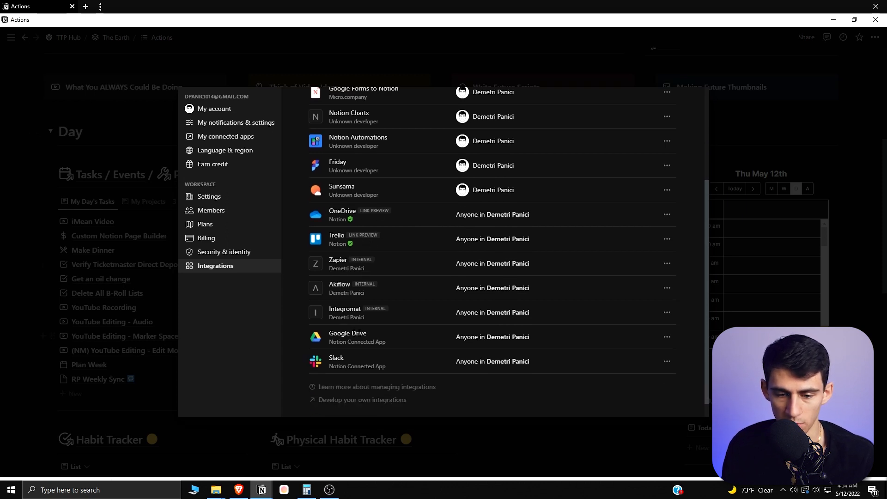
{"action": "scroll", "scroll_direction": "down", "scroll_amount": 3}
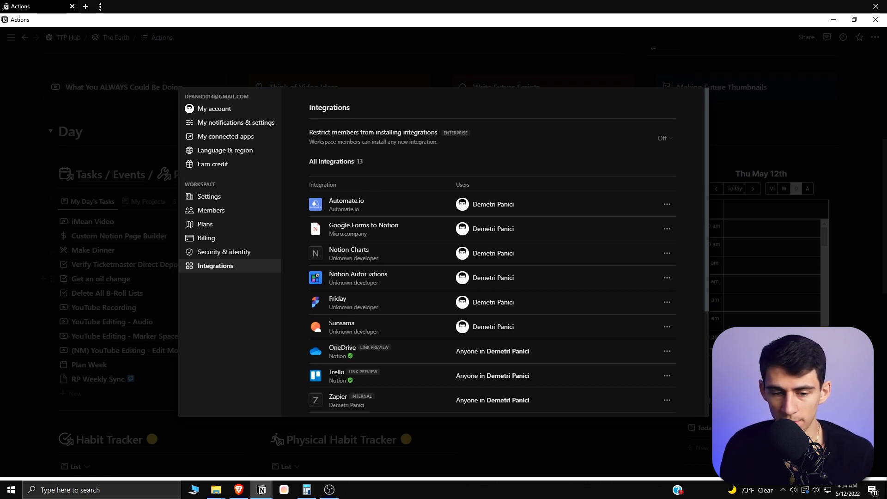
{"action": "scroll", "scroll_direction": "down", "scroll_amount": 3}
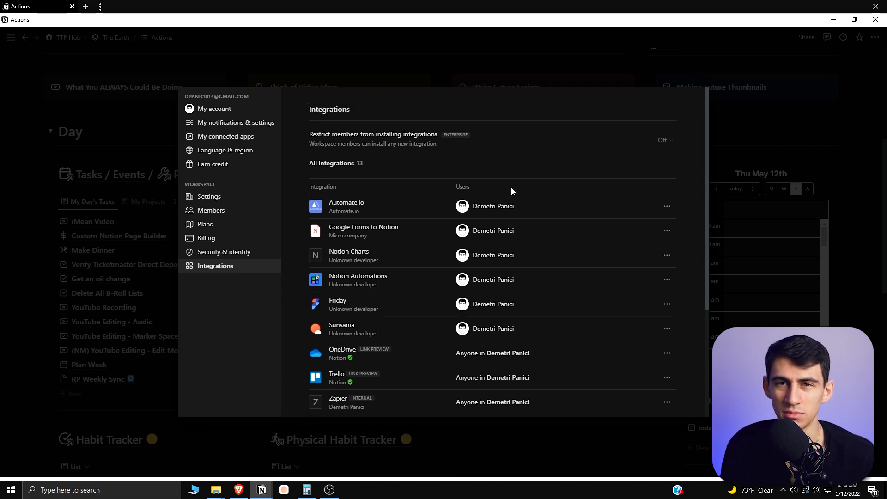
{"action": "scroll", "scroll_direction": "down", "scroll_amount": 3}
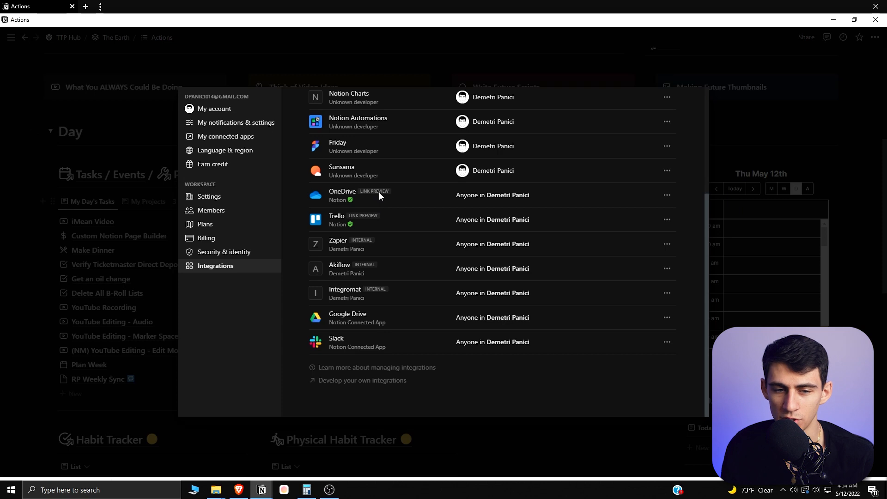
{"action": "mouse_move", "coordinate": [380, 197]}
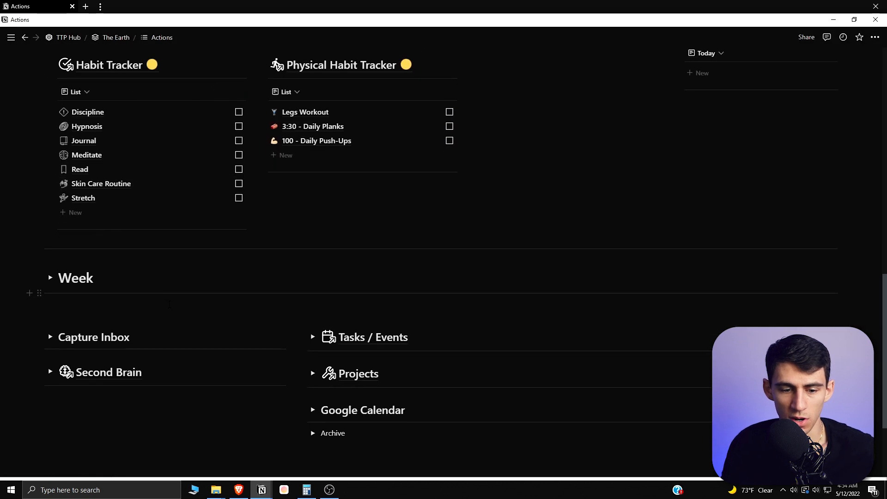
Step: Start a /t slash command for a new block on the Actions page
{"action": "type", "text": "/t"}
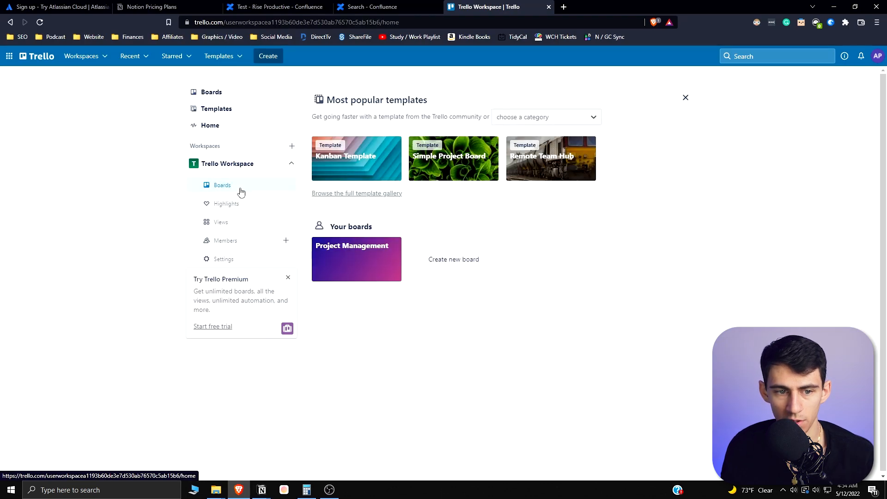
Step: Copy the Card labels tip card's link from the Project Management board
{"action": "left_click", "coordinate": [356, 259]}
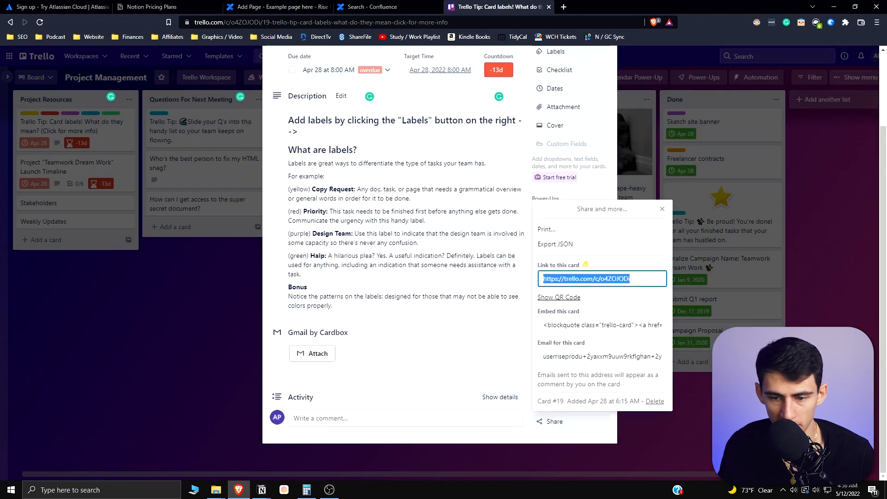
{"action": "left_click", "coordinate": [261, 490]}
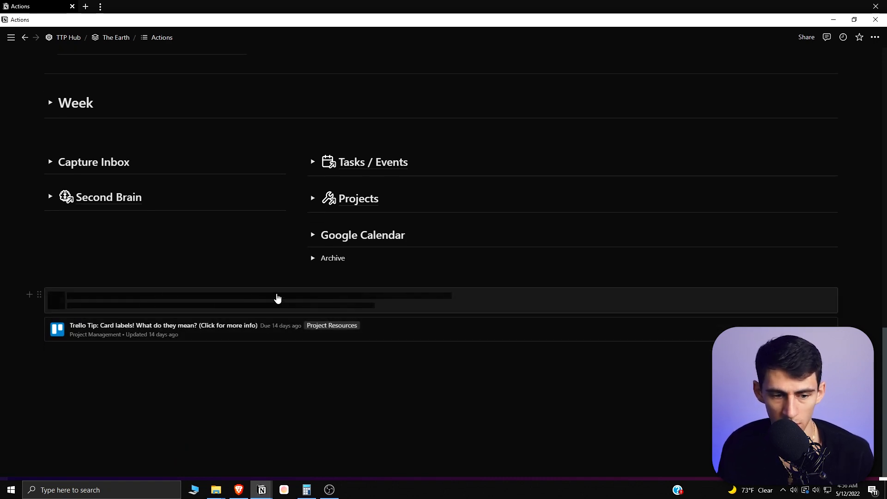
Step: Keep the Trello card preview on the Notion Actions page via its context menu
{"action": "right_click", "coordinate": [278, 299]}
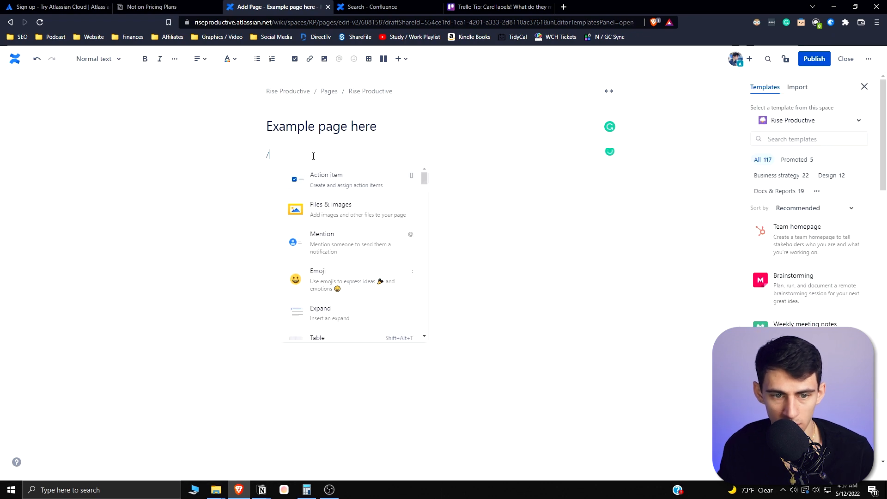
{"action": "type", "text": "trello"}
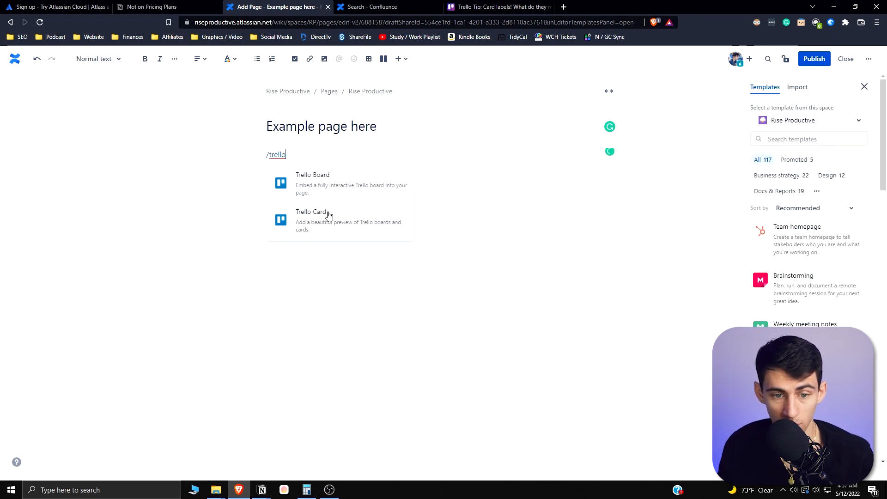
{"action": "left_click", "coordinate": [312, 221]}
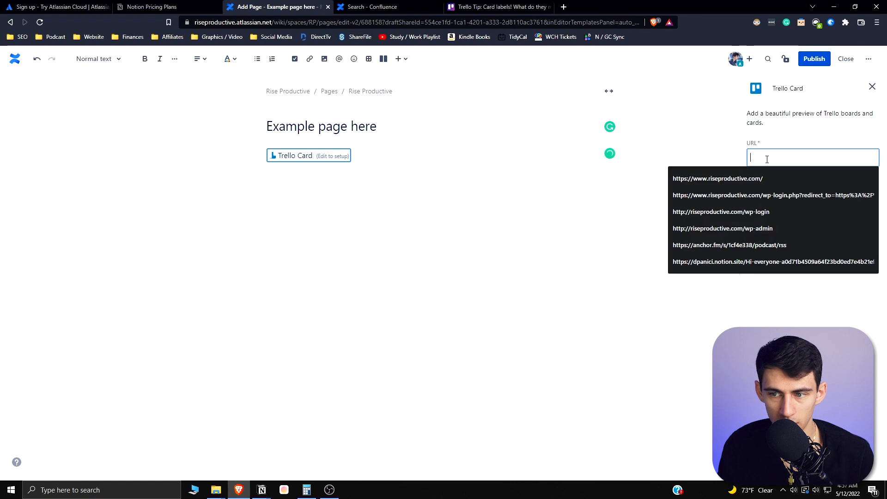
{"action": "type", "text": "https://trello.com/c/o4ZOJODi"}
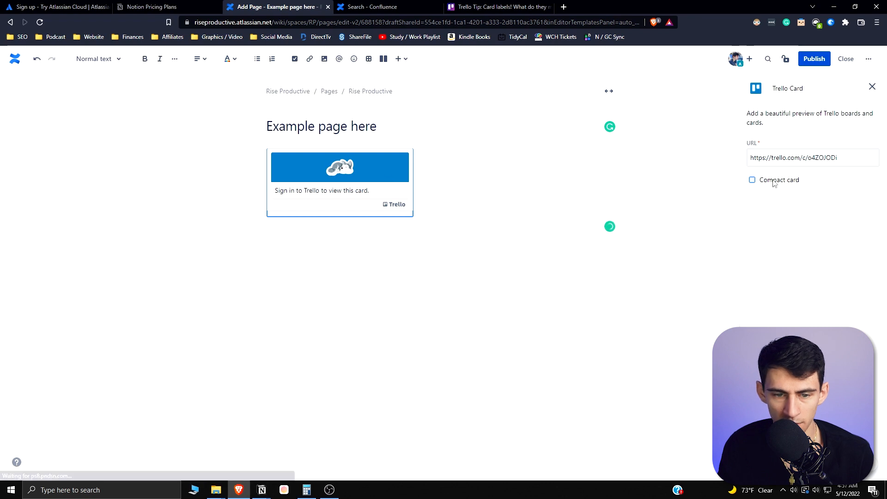
{"action": "left_click", "coordinate": [752, 180]}
{"action": "type", "text": "/"}
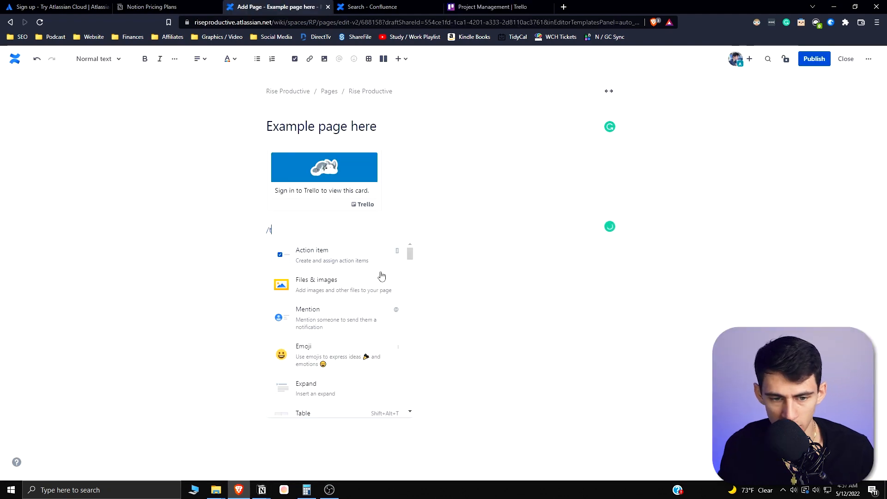
{"action": "left_click", "coordinate": [496, 6]}
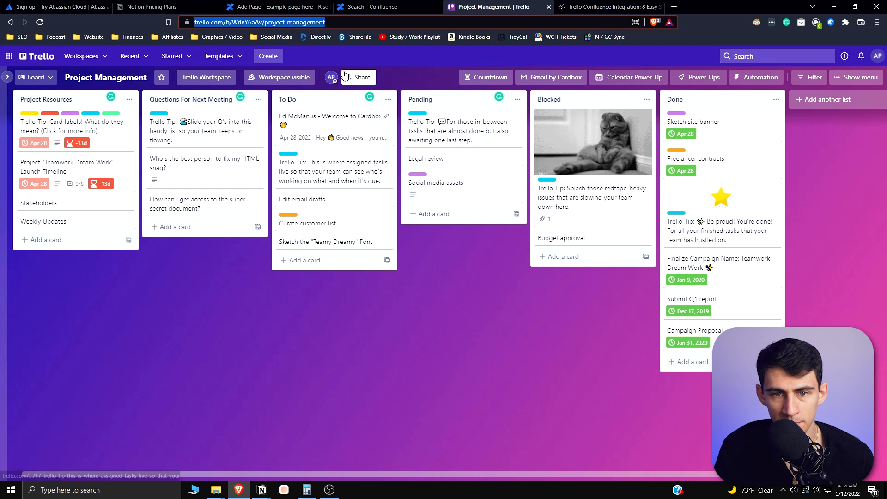
{"action": "left_click", "coordinate": [276, 7]}
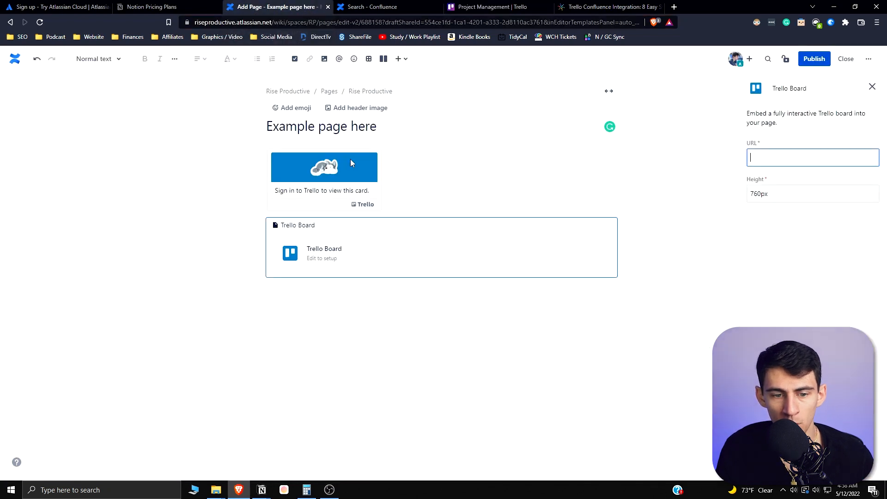
{"action": "type", "text": "https://trello.com/b/WdxY6aAv/project-management"}
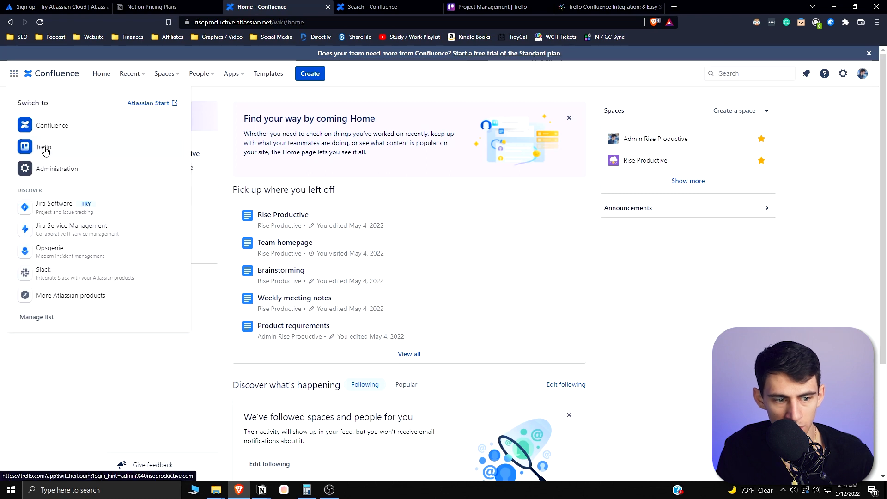
{"action": "left_click", "coordinate": [44, 147]}
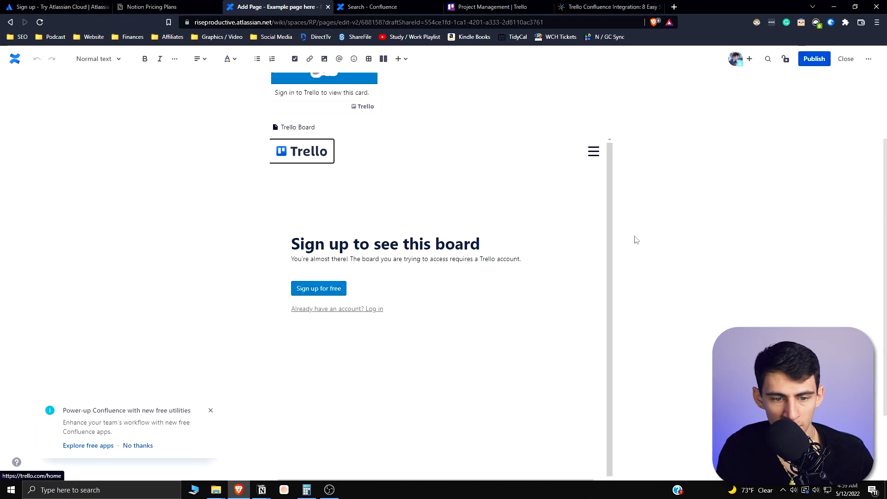
Step: Review the Hevo Trello integration guide, then land on the Confluence home
{"action": "left_click", "coordinate": [608, 7]}
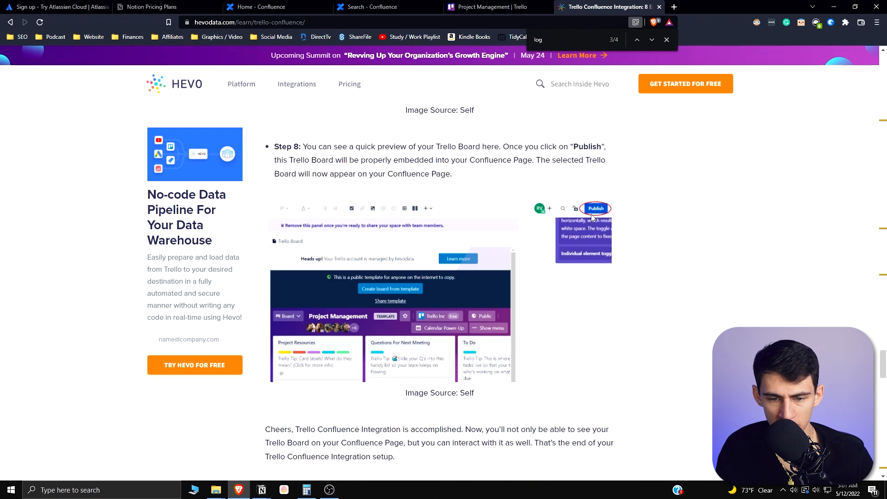
{"action": "scroll", "scroll_direction": "down", "scroll_amount": 3}
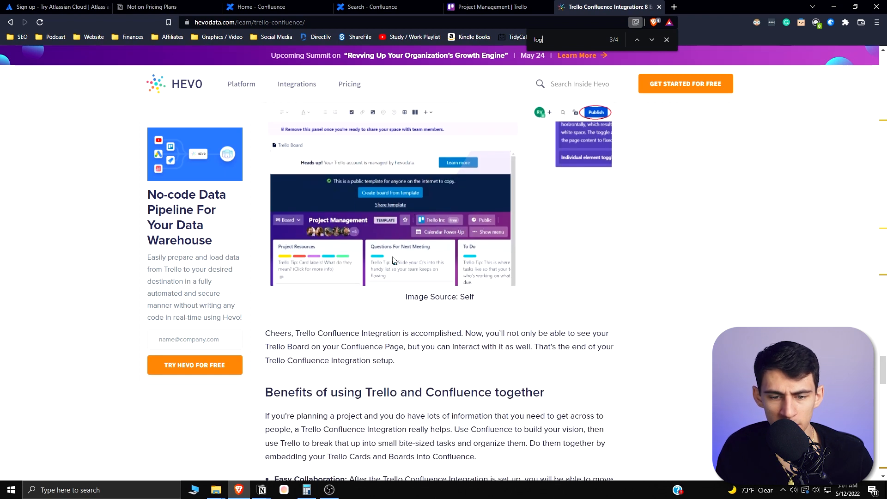
{"action": "scroll", "scroll_direction": "down", "scroll_amount": 3}
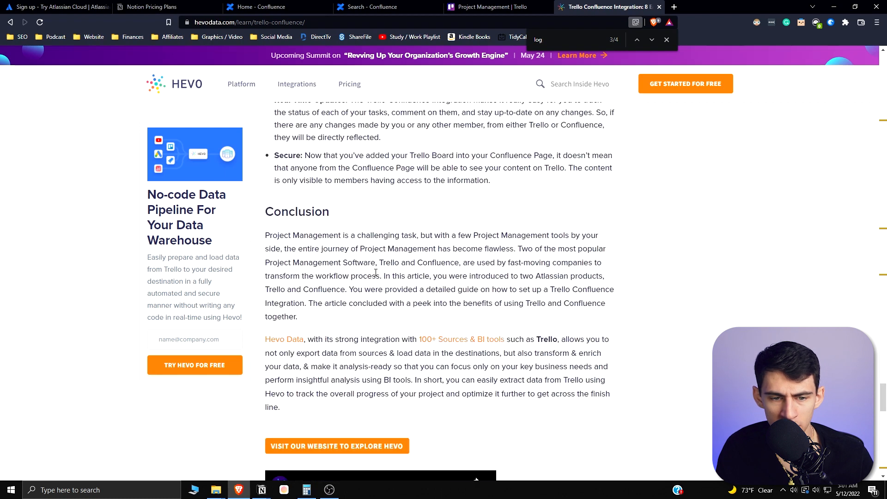
{"action": "left_click", "coordinate": [266, 6]}
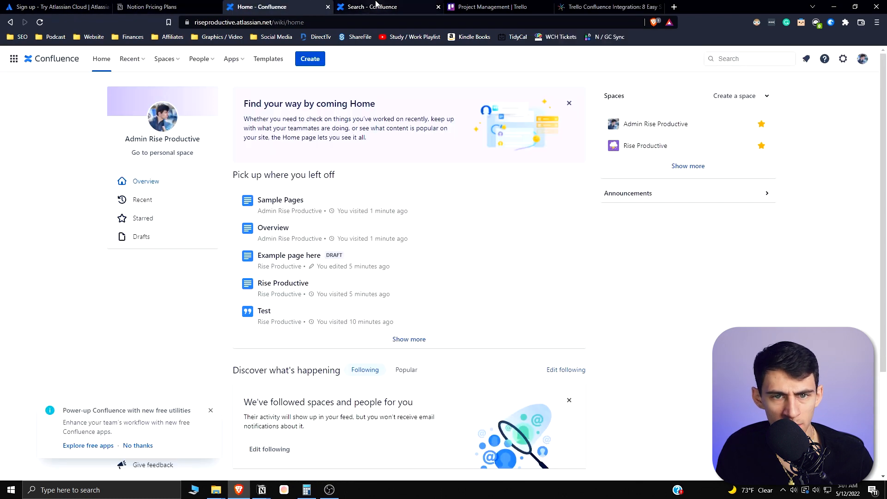
Step: Copy the Project Management board link and begin editing the Sample Pages page
{"action": "left_click", "coordinate": [491, 6]}
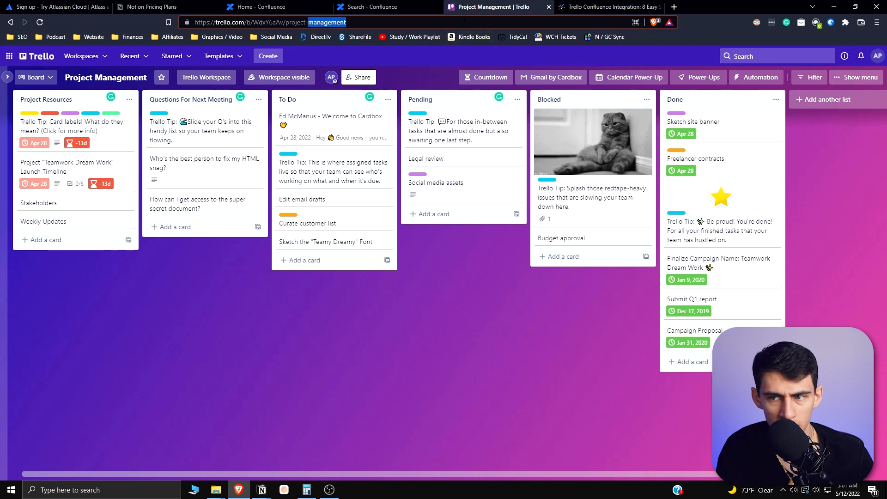
{"action": "left_click", "coordinate": [260, 7]}
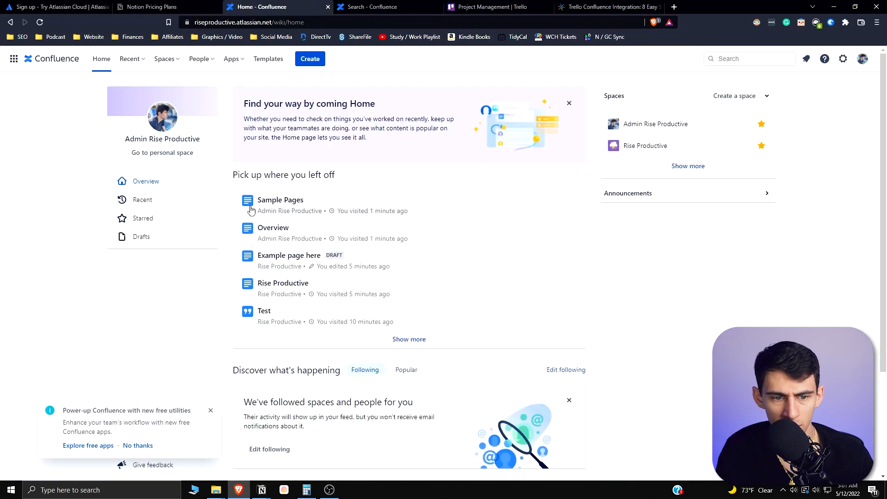
{"action": "left_click", "coordinate": [280, 200]}
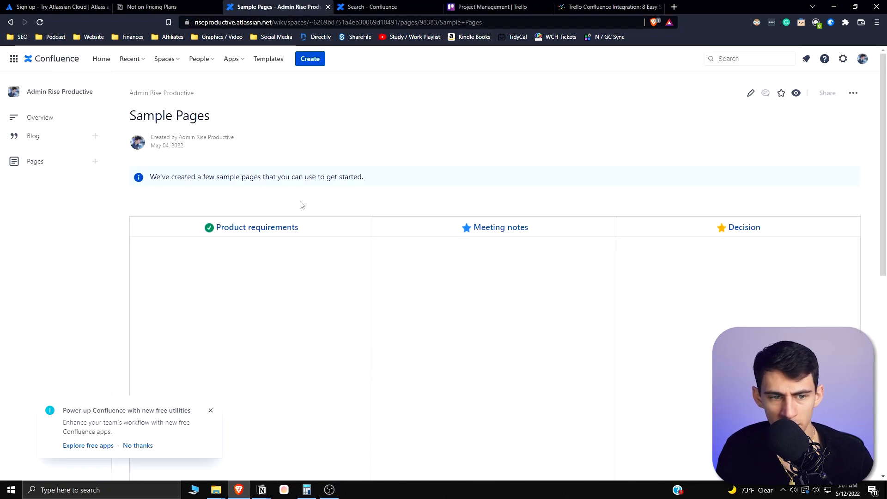
{"action": "left_click", "coordinate": [751, 92]}
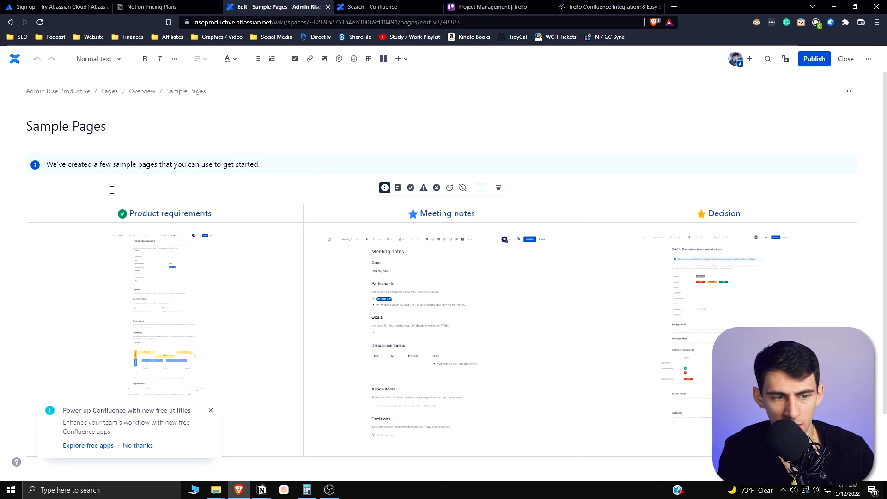
Step: Insert a Trello Board macro at the top pointing to the Project Management board URL
{"action": "type", "text": "/t"}
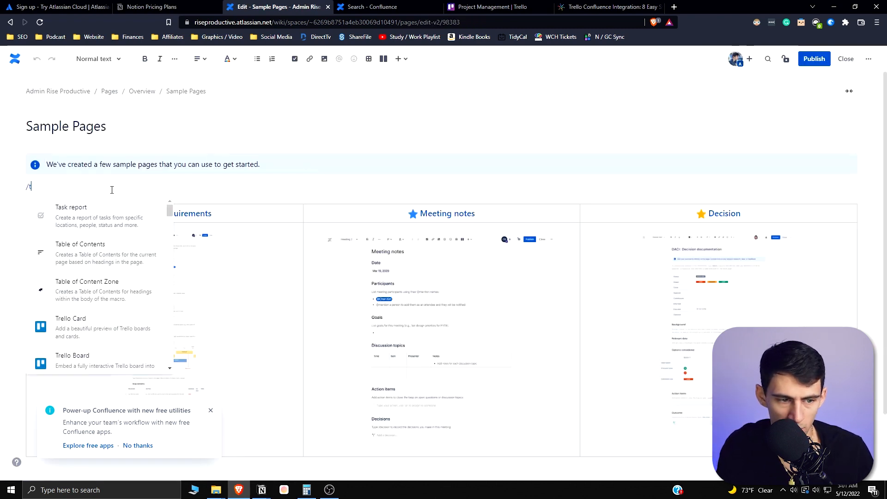
{"action": "left_click", "coordinate": [72, 360]}
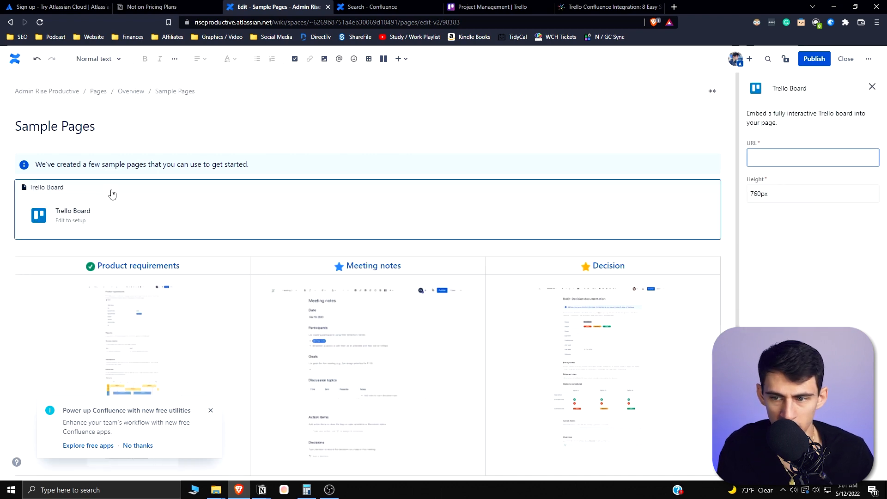
{"action": "type", "text": "https://trello.com/b/WdxY6aAv/project-man"}
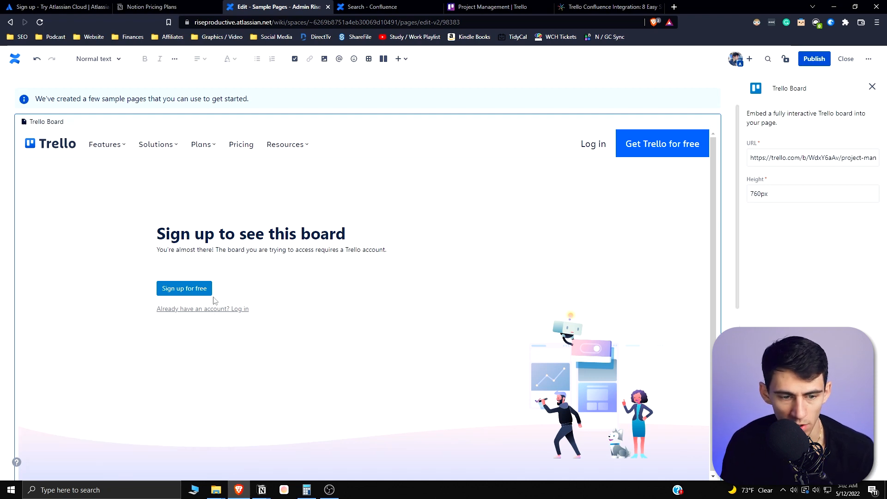
{"action": "scroll", "scroll_direction": "down", "scroll_amount": 3}
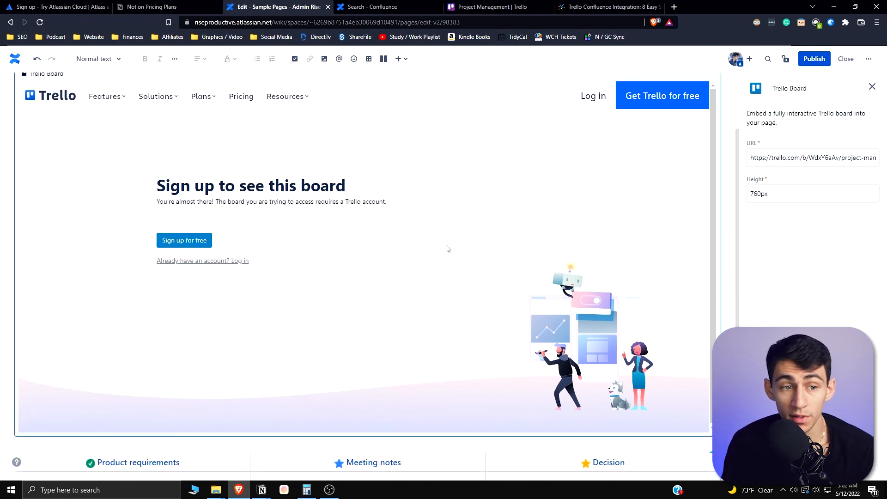
{"action": "scroll", "scroll_direction": "down", "scroll_amount": 3}
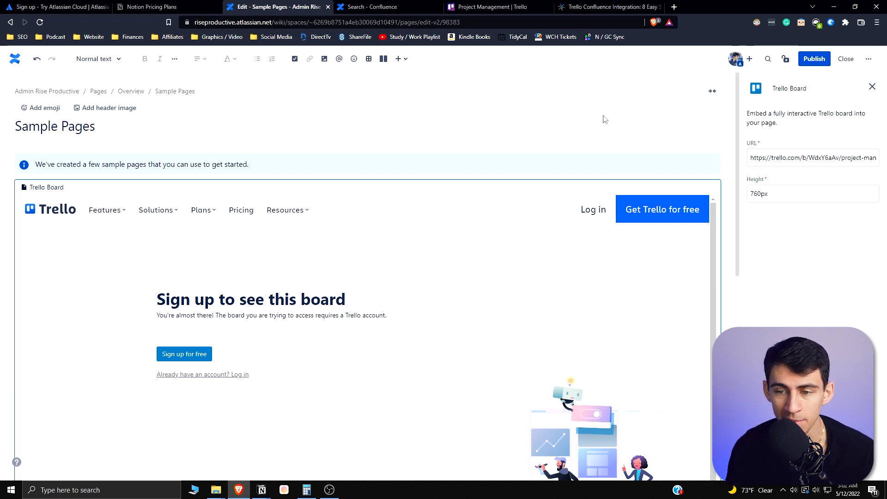
Step: Return to the Confluence home, where Sample Pages shows as recently edited
{"action": "left_click", "coordinate": [376, 7]}
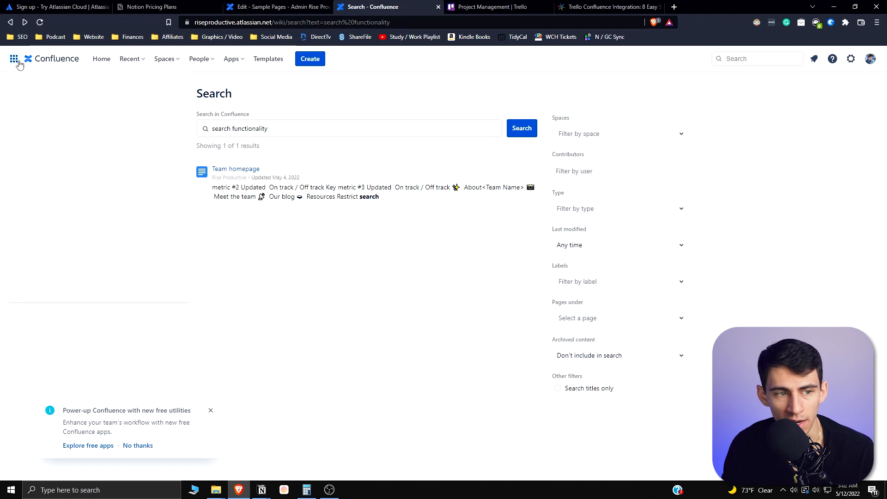
{"action": "left_click", "coordinate": [101, 58]}
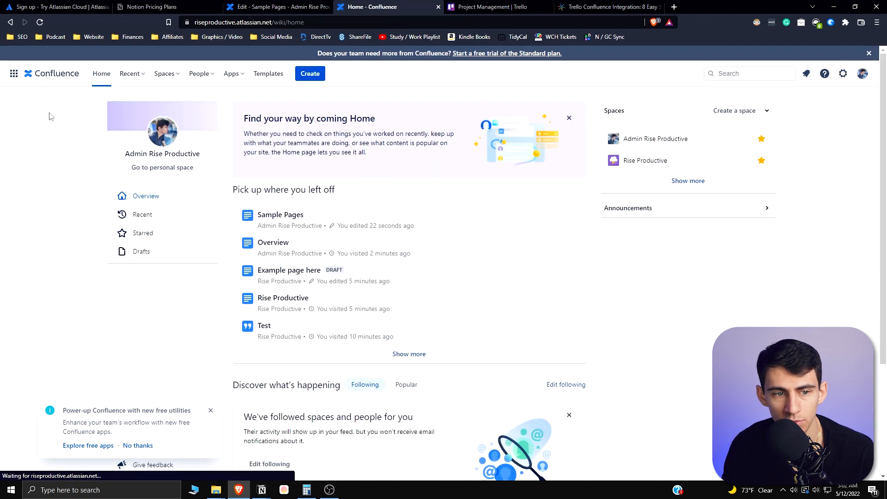
{"action": "mouse_move", "coordinate": [440, 220]}
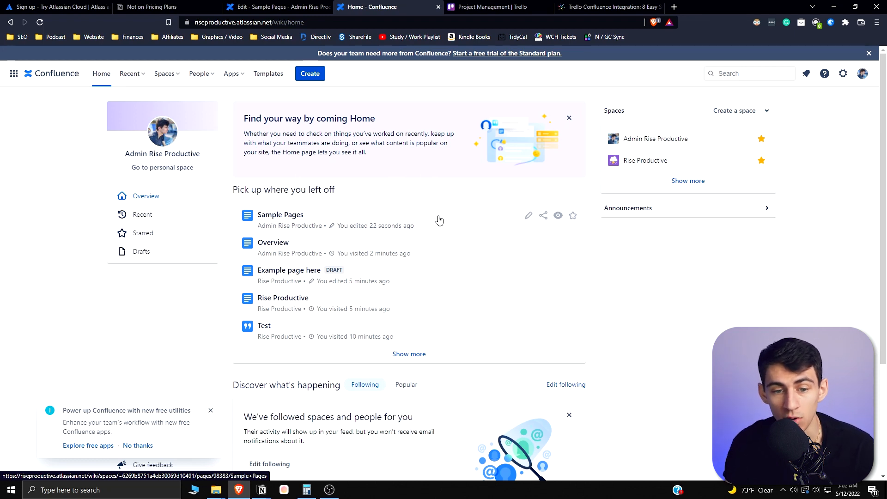
{"action": "mouse_move", "coordinate": [435, 252]}
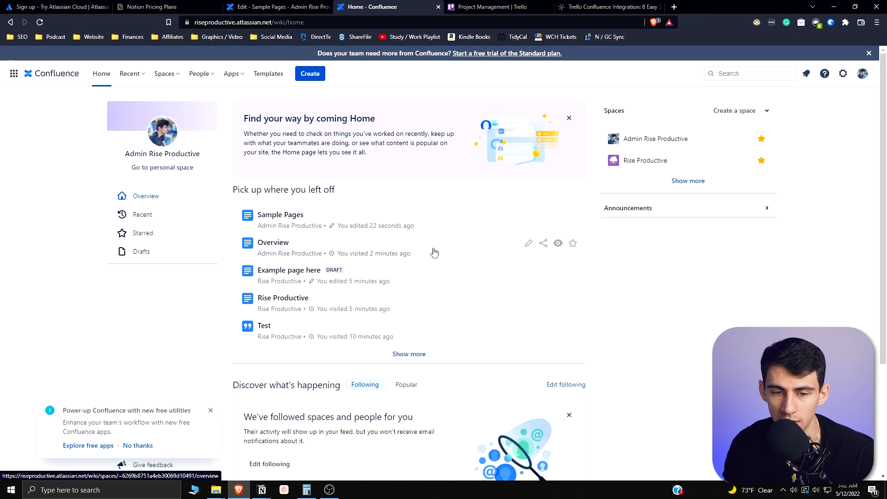
{"action": "scroll", "scroll_direction": "down", "scroll_amount": 3}
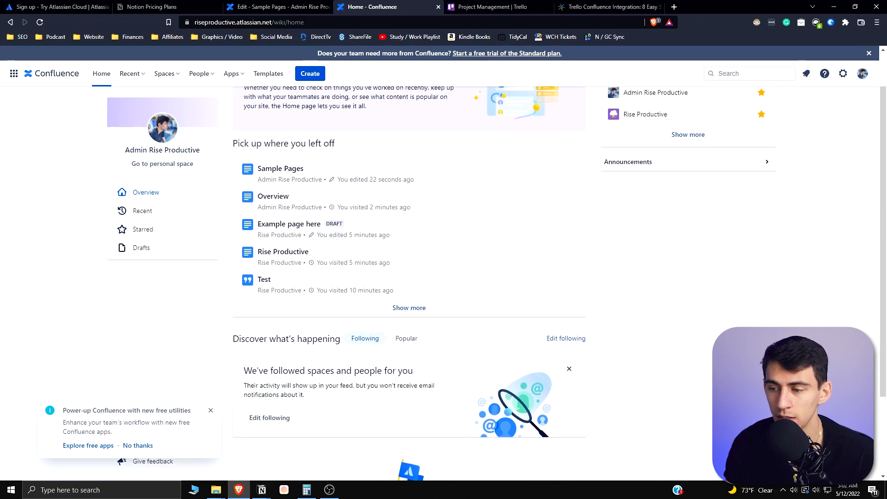